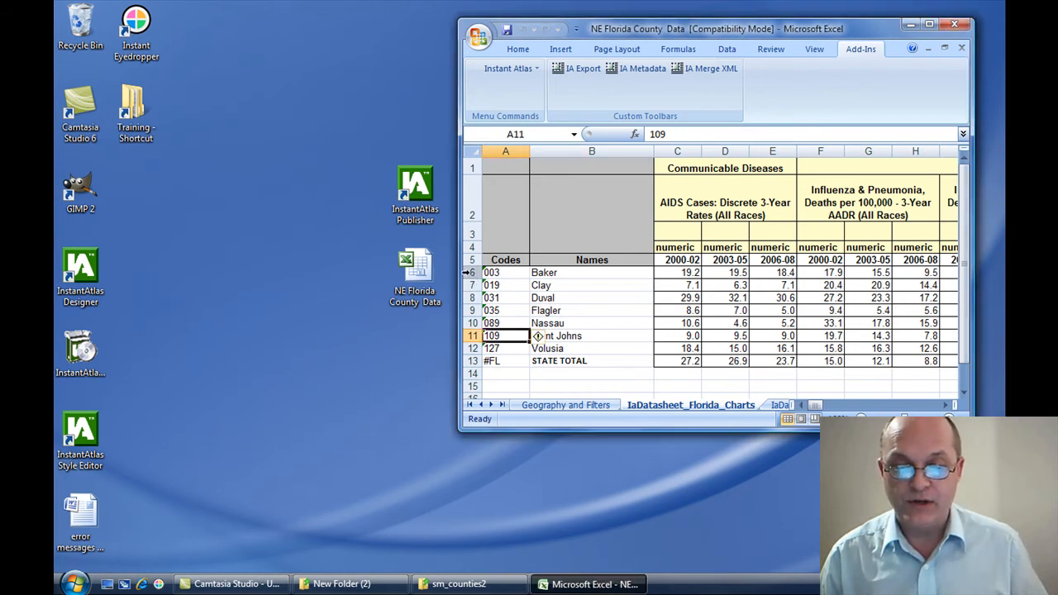
Step: Maximize the spreadsheet and select the 2000-02, 2003-05 and 2006-08 AIDS rate columns
{"action": "left_click", "coordinate": [505, 298]}
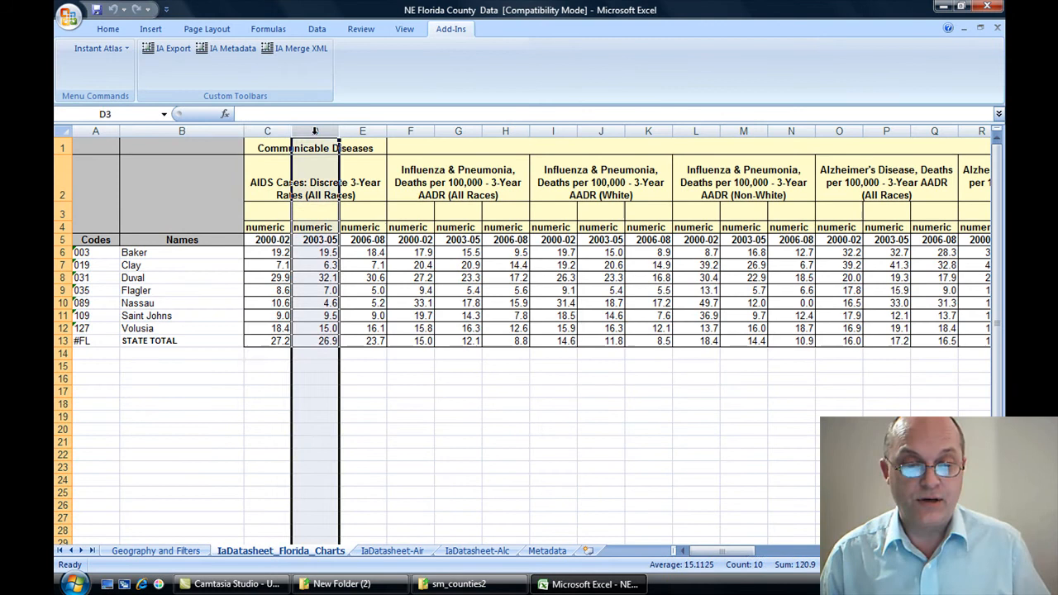
{"action": "left_click", "coordinate": [363, 147]}
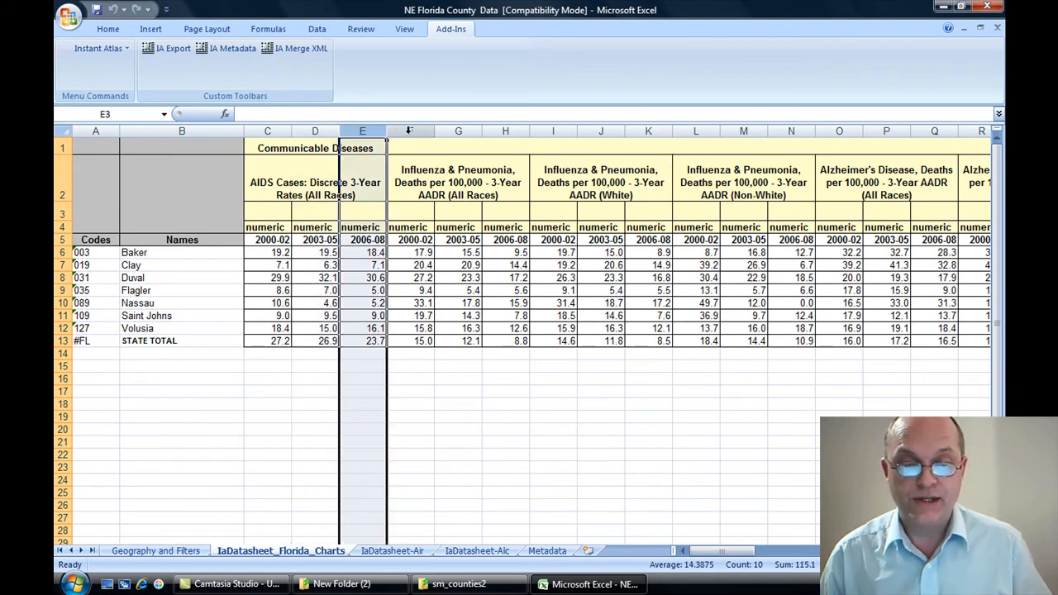
{"action": "left_click", "coordinate": [315, 147]}
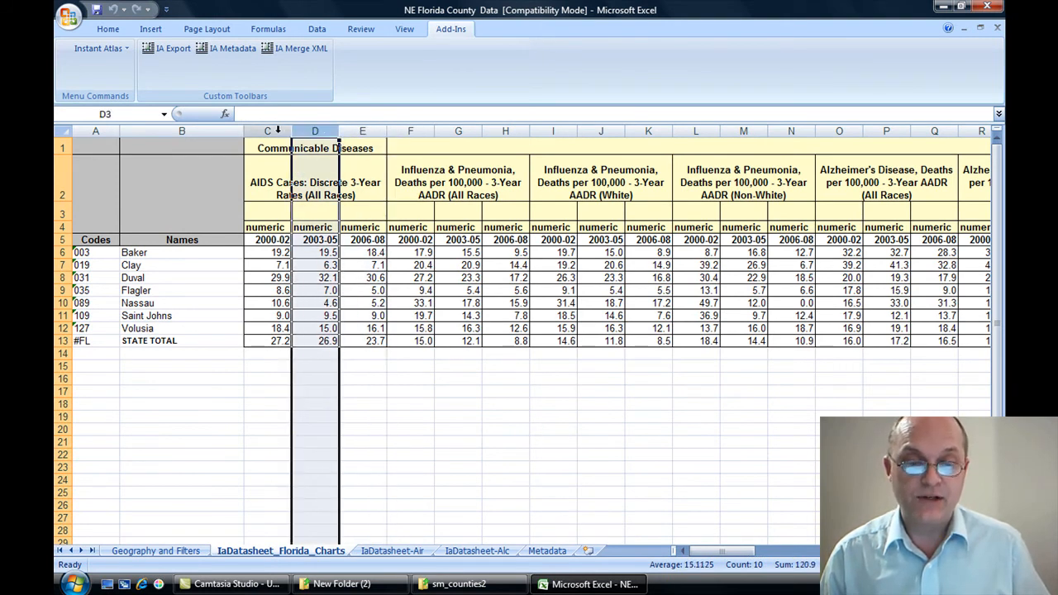
{"action": "left_click", "coordinate": [267, 131]}
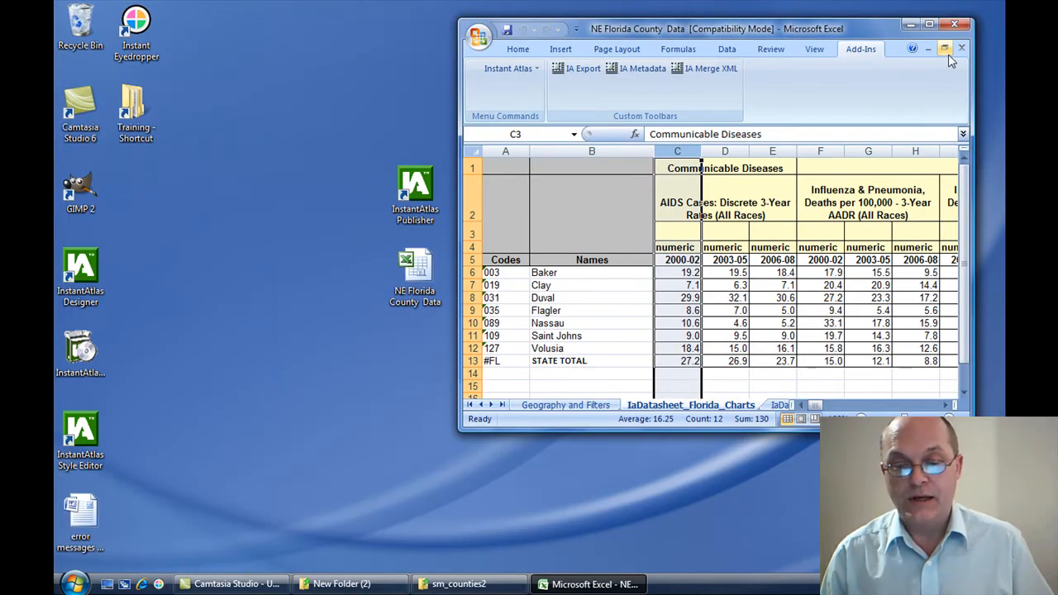
{"action": "mouse_move", "coordinate": [946, 48]}
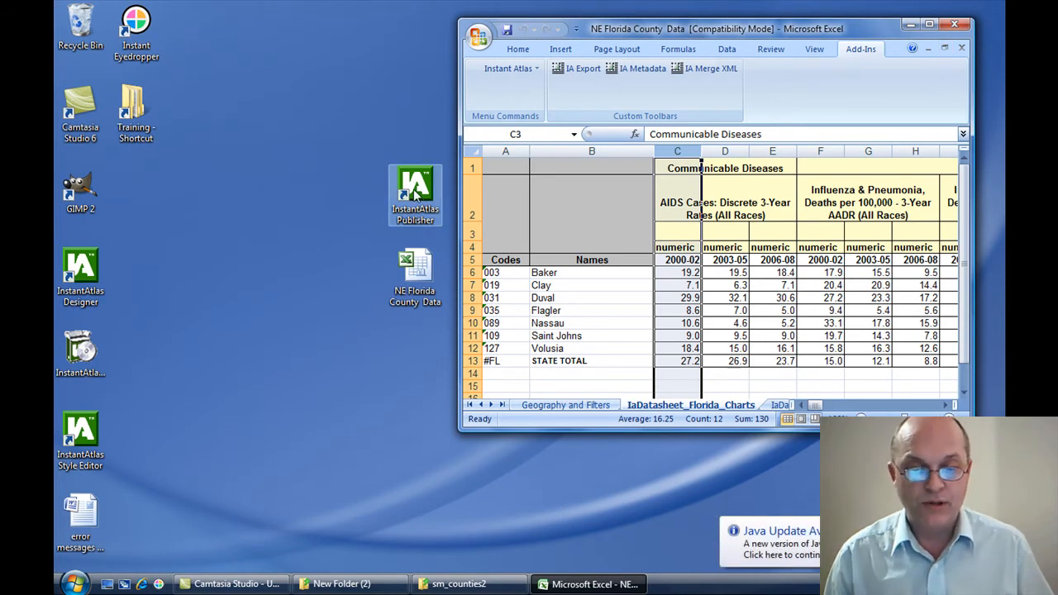
Step: Launch InstantAtlas Publisher, preview the Area Profile and Double Map templates, then choose Single Map
{"action": "double_click", "coordinate": [415, 195]}
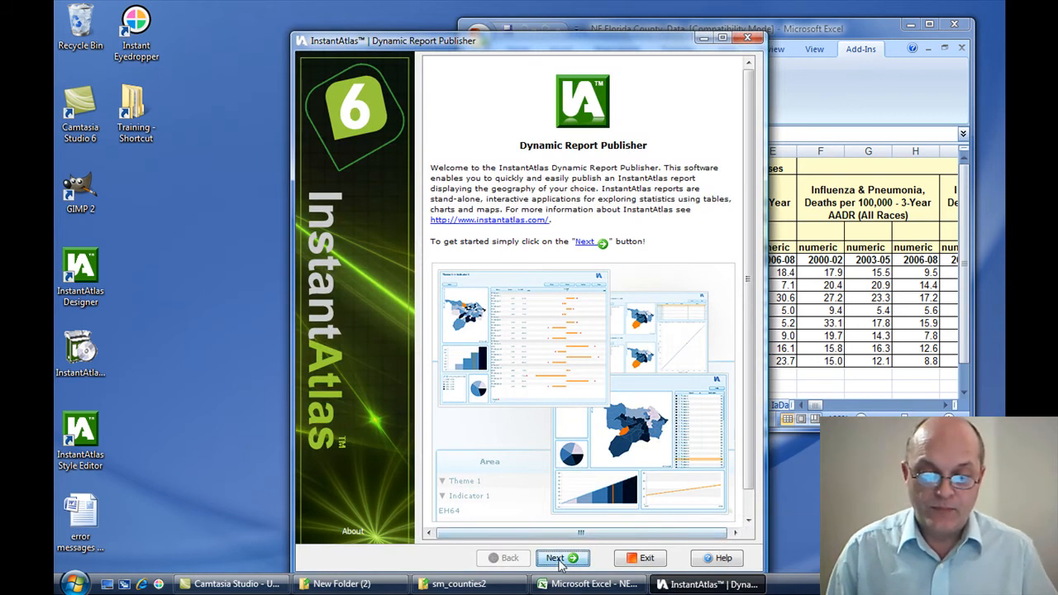
{"action": "left_click", "coordinate": [555, 558]}
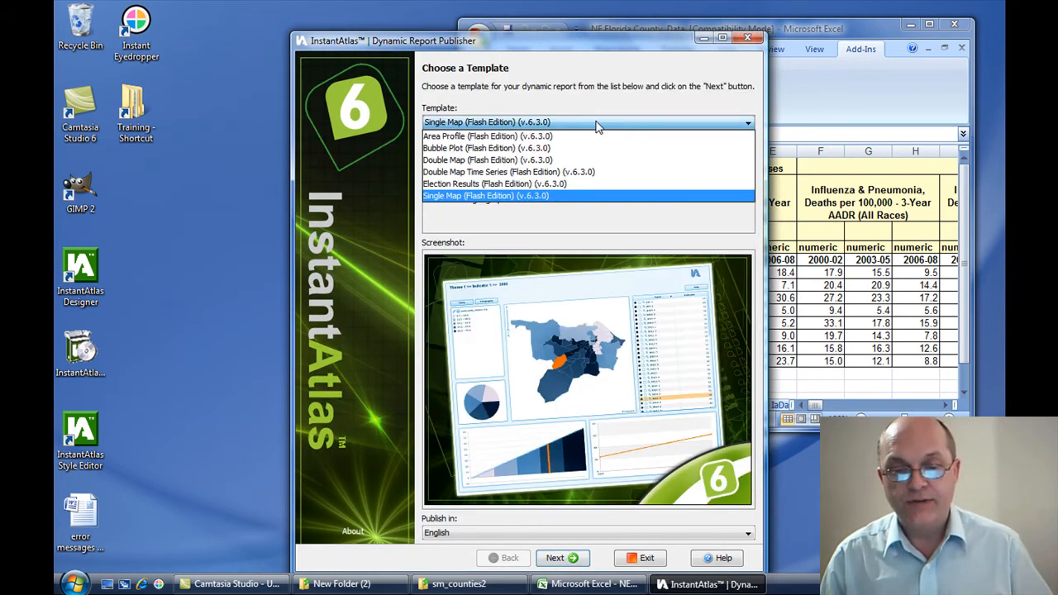
{"action": "left_click", "coordinate": [486, 135]}
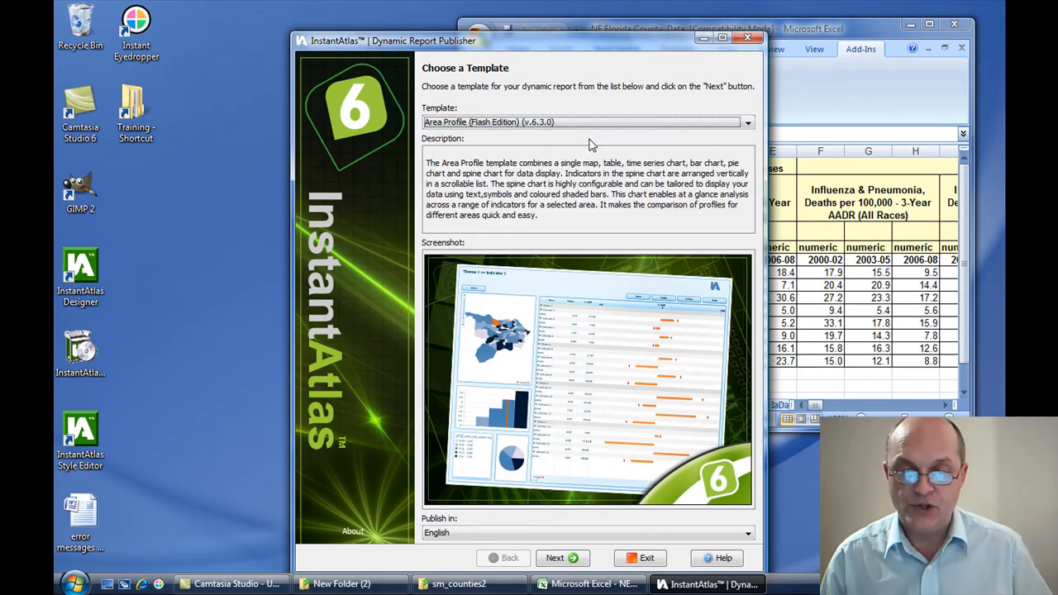
{"action": "left_click", "coordinate": [747, 121]}
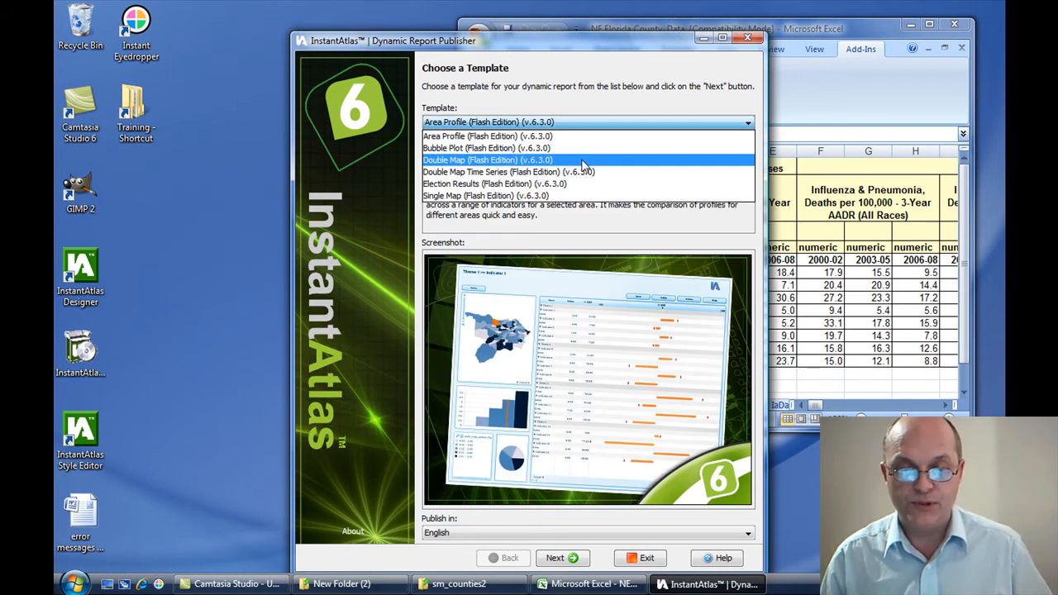
{"action": "left_click", "coordinate": [488, 159]}
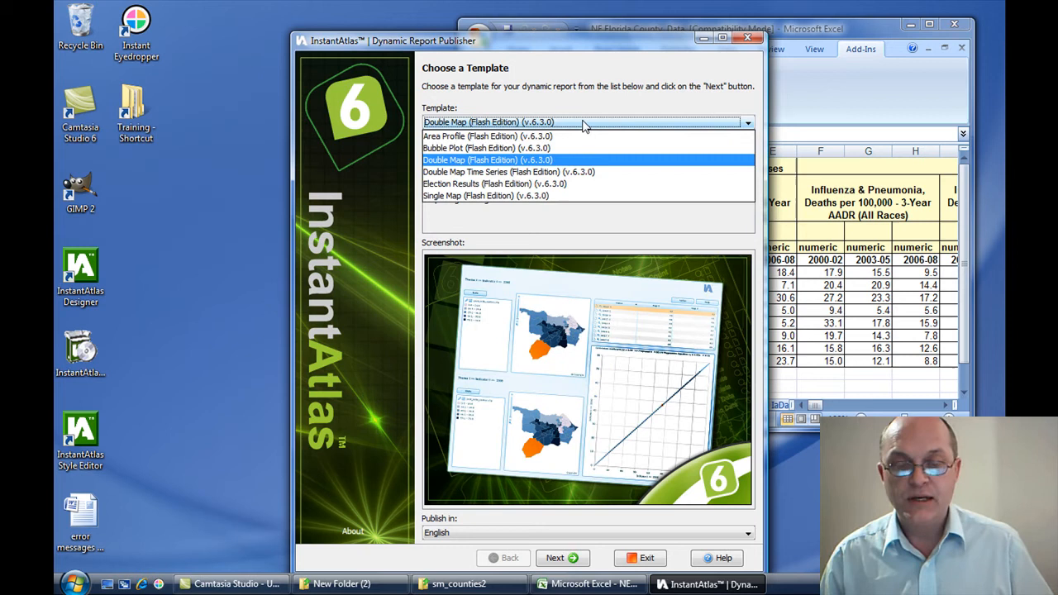
{"action": "left_click", "coordinate": [486, 196]}
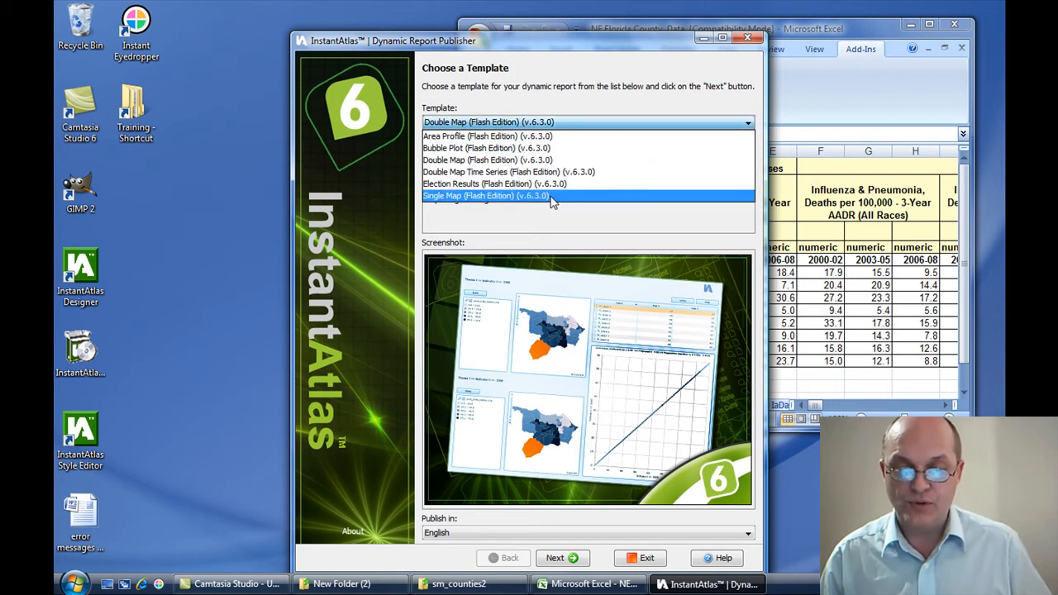
{"action": "left_click", "coordinate": [486, 195]}
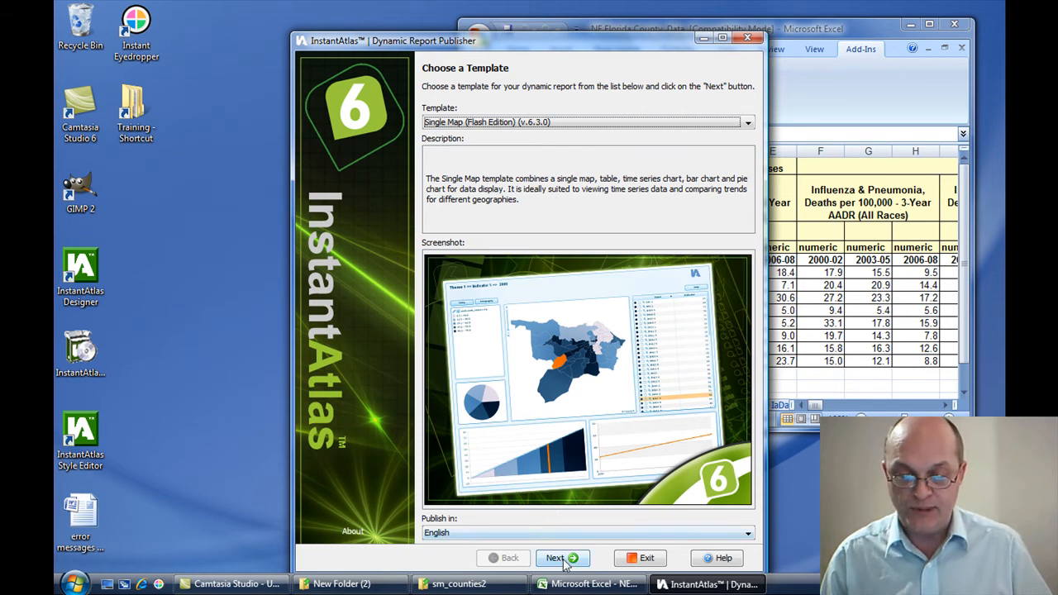
{"action": "left_click", "coordinate": [555, 558]}
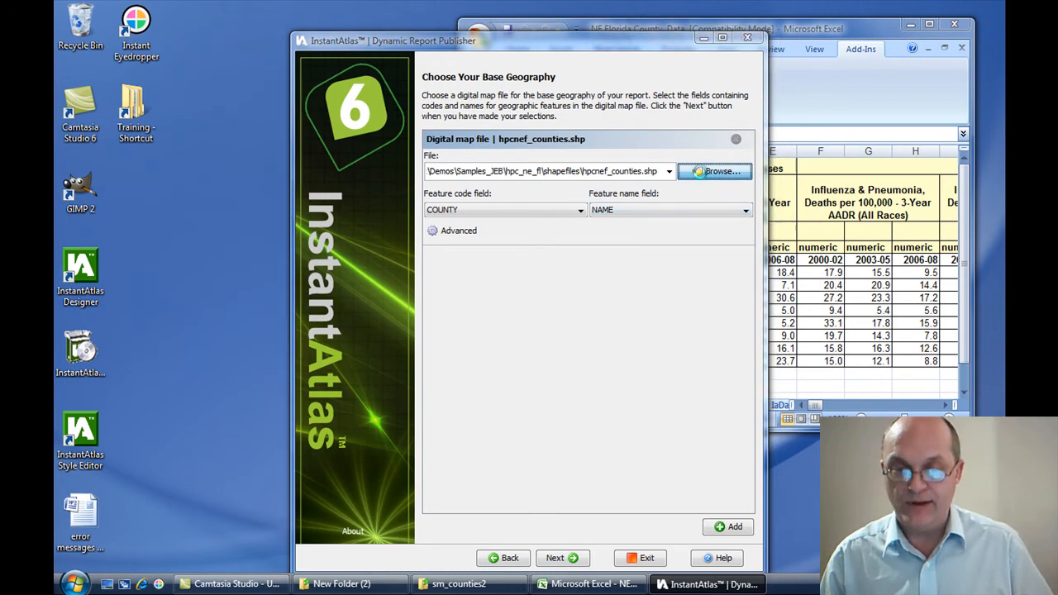
Step: Set hpcnef_counties.shp as base geography and confirm its COUNTY/NAME feature code settings
{"action": "left_click", "coordinate": [714, 171]}
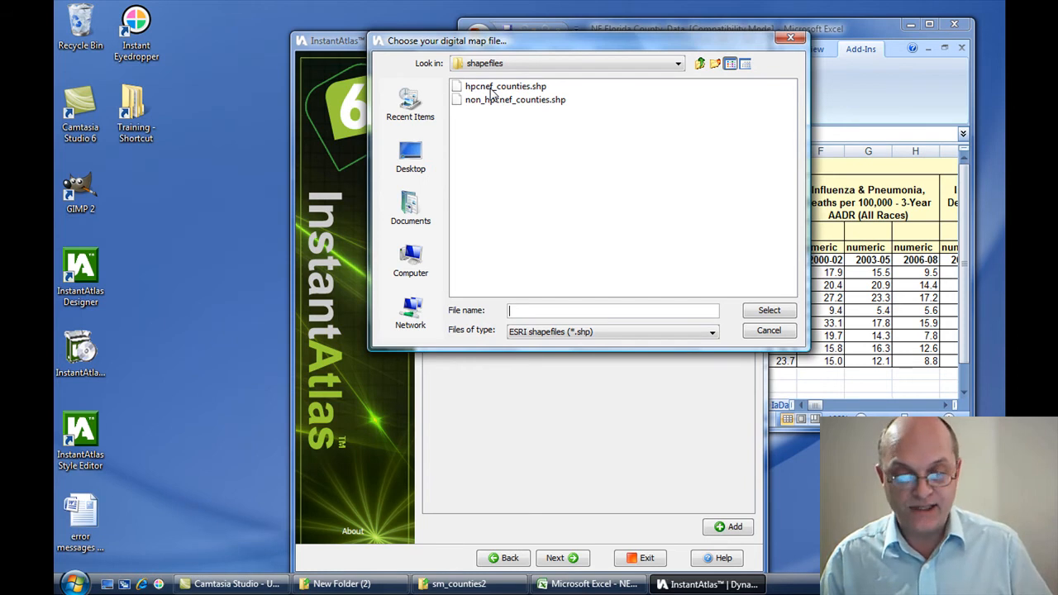
{"action": "left_click", "coordinate": [506, 86]}
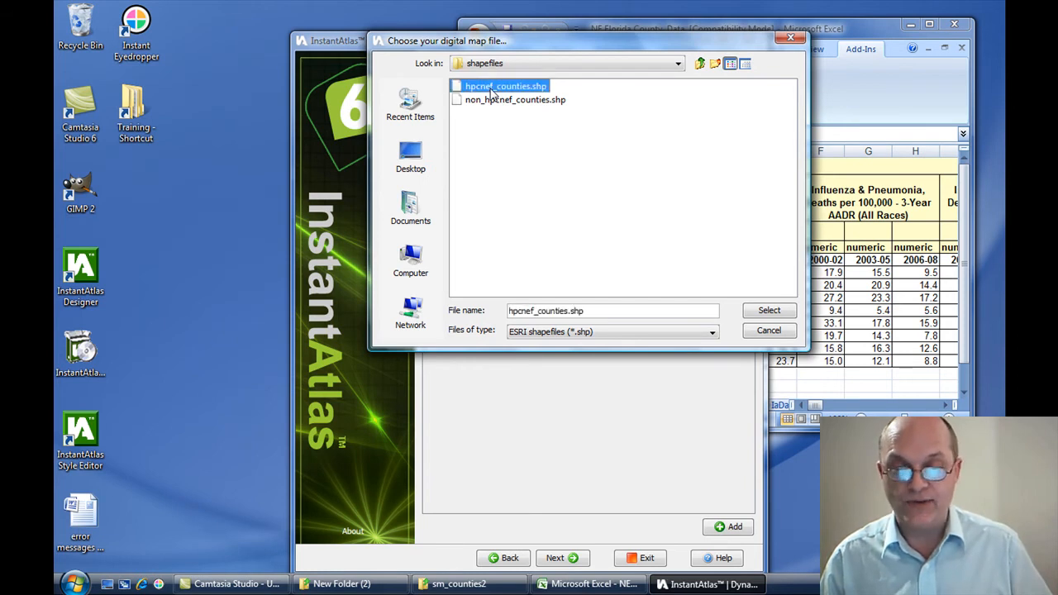
{"action": "left_click", "coordinate": [768, 310]}
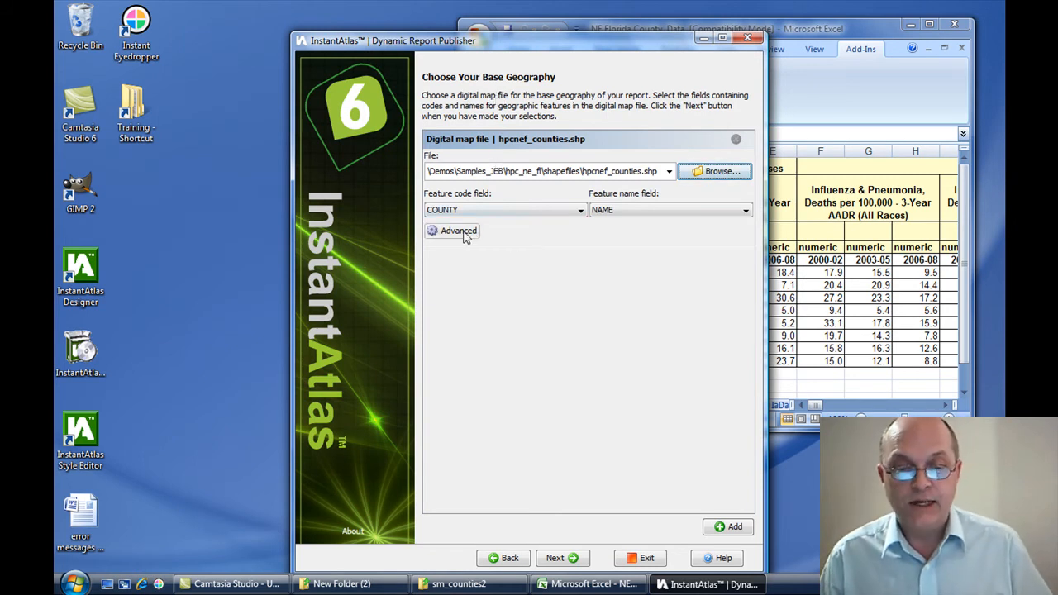
{"action": "left_click", "coordinate": [453, 230]}
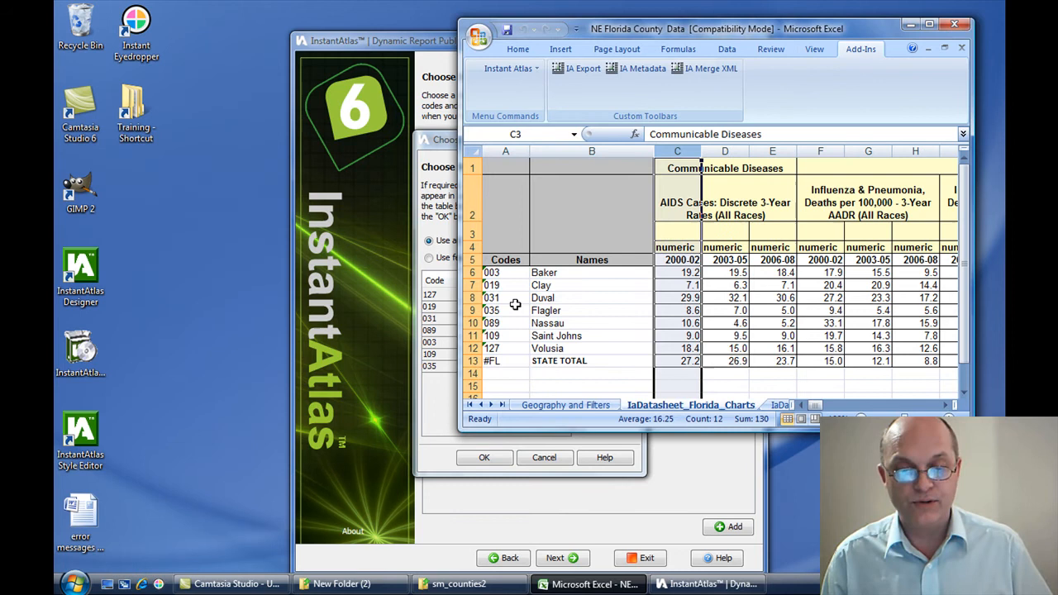
{"action": "mouse_move", "coordinate": [499, 350]}
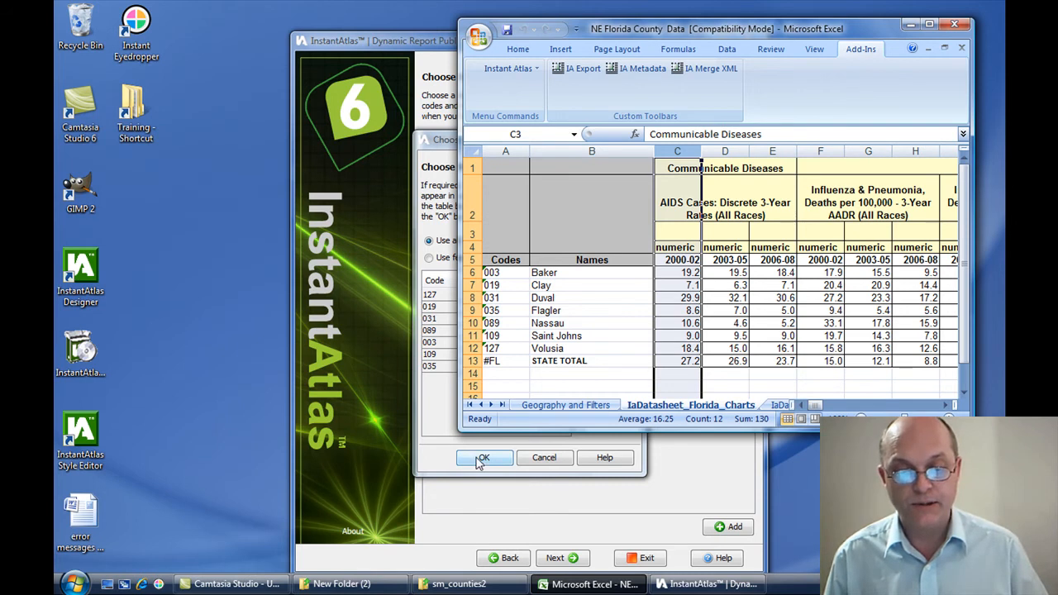
{"action": "left_click", "coordinate": [483, 458]}
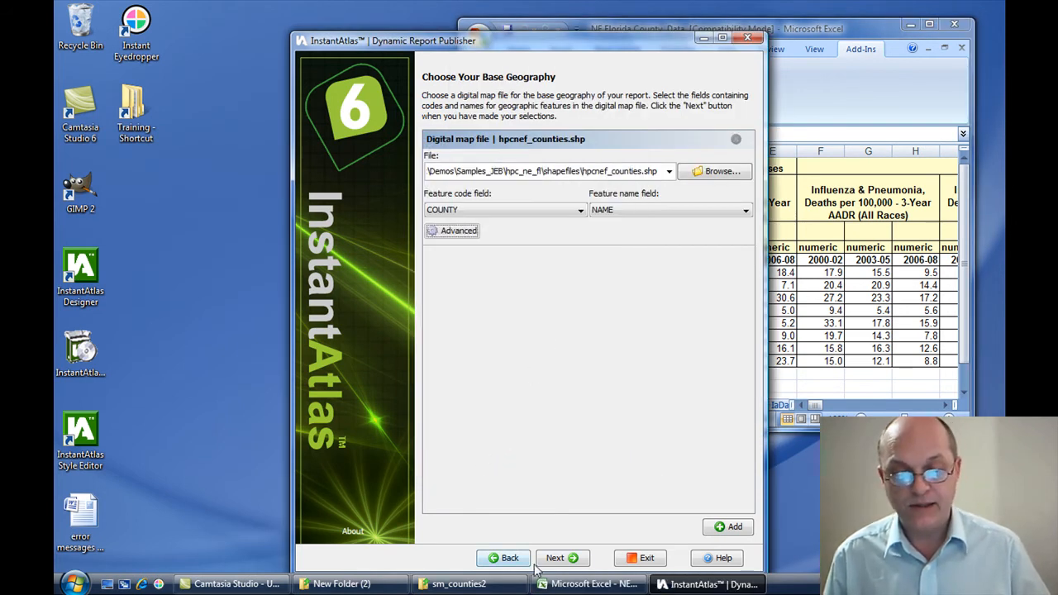
{"action": "left_click", "coordinate": [555, 559]}
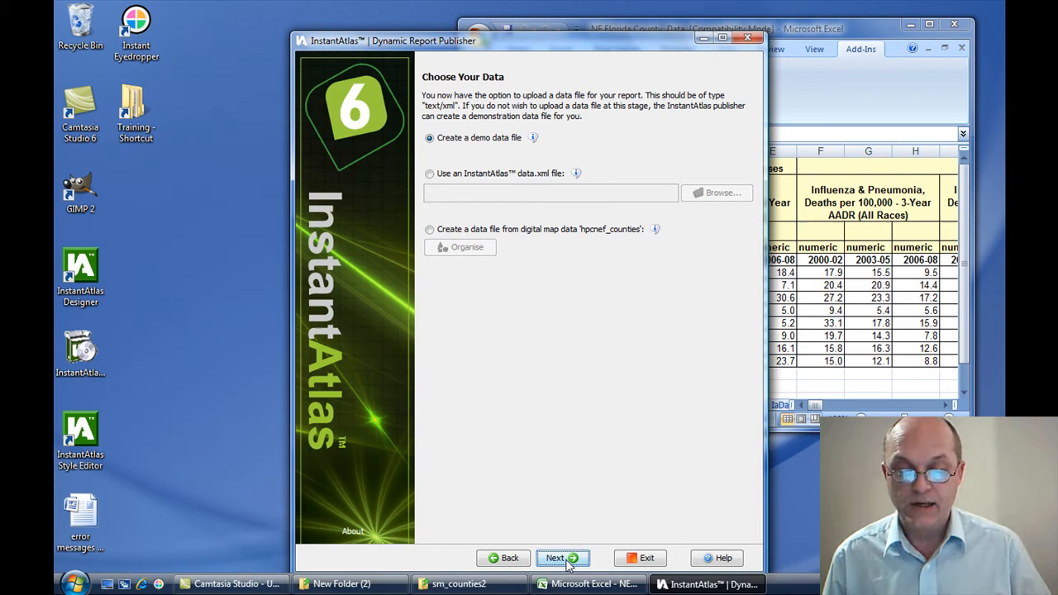
Step: Keep demo data and add non_hpcnef_counties.shp as a contextual geography keyed on NAME
{"action": "left_click", "coordinate": [564, 558]}
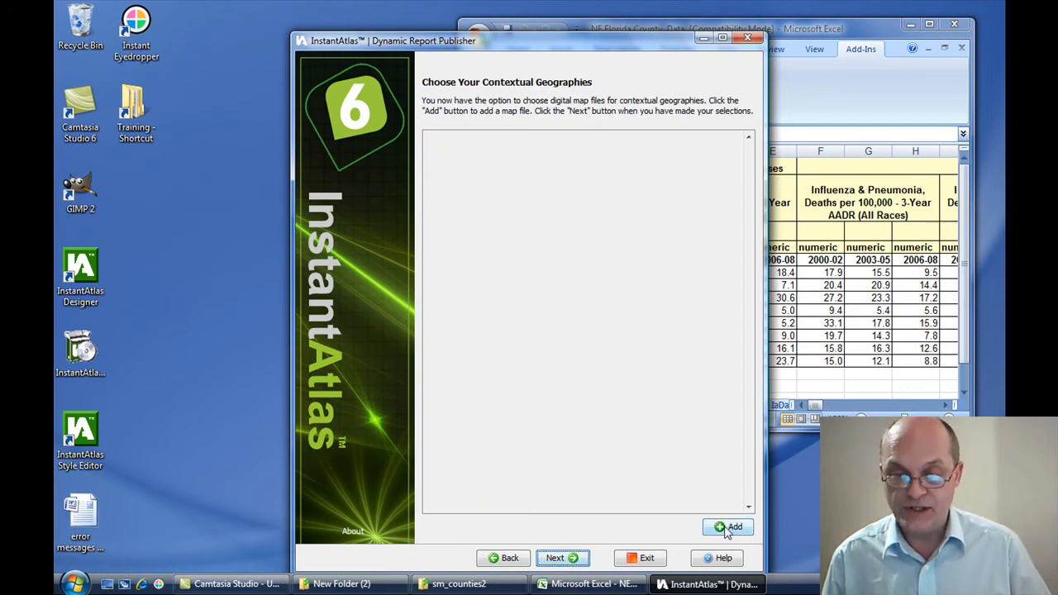
{"action": "left_click", "coordinate": [729, 527]}
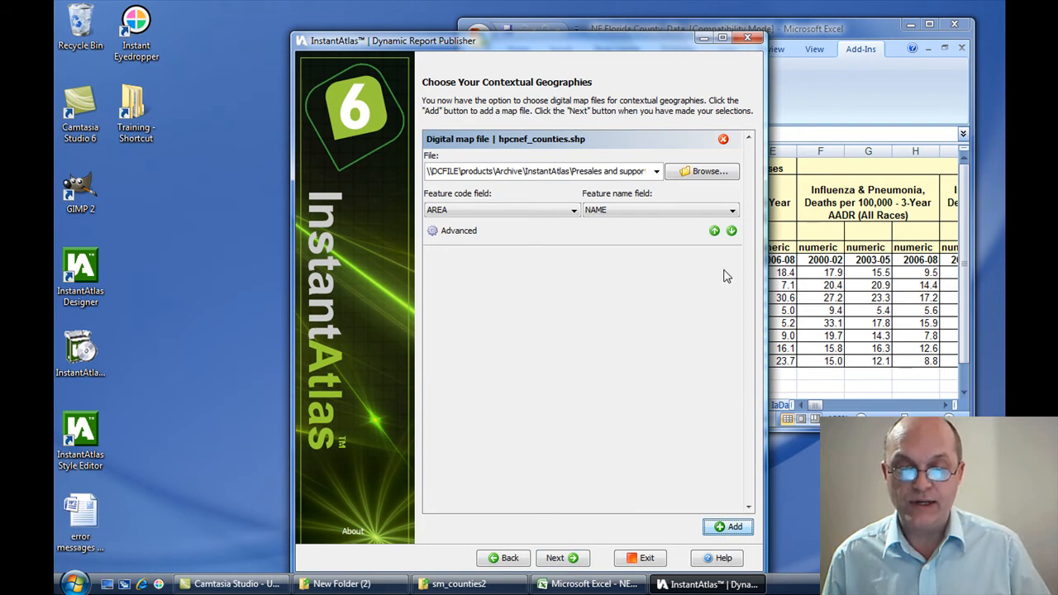
{"action": "left_click", "coordinate": [702, 171]}
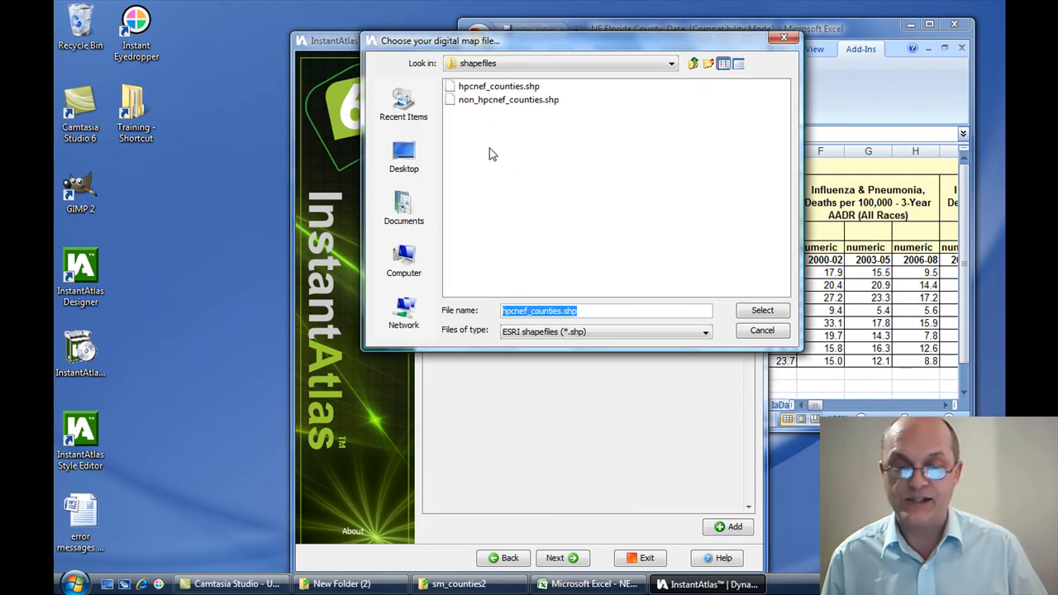
{"action": "left_click", "coordinate": [761, 310]}
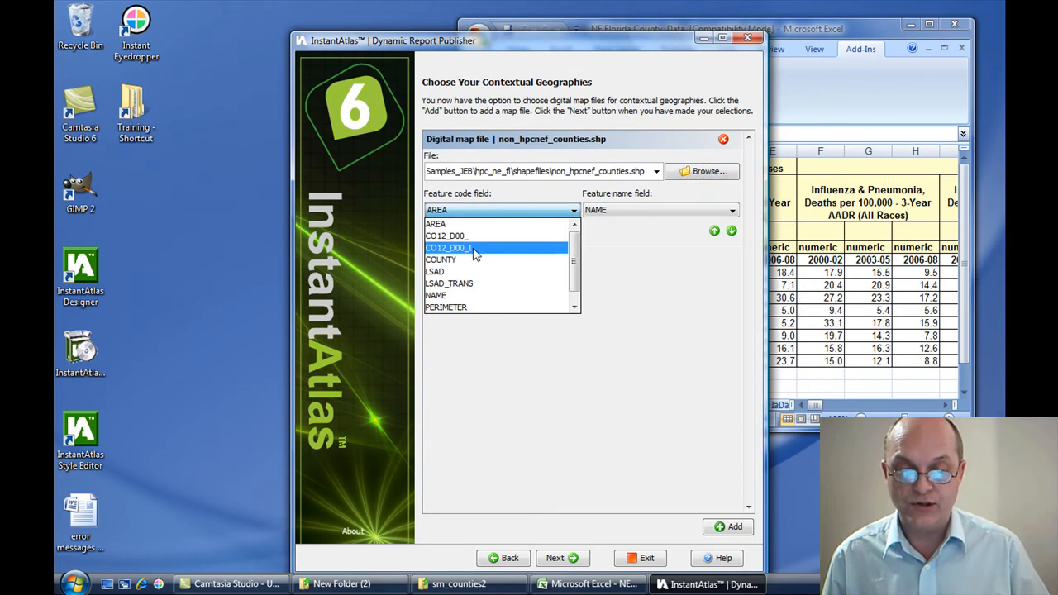
{"action": "left_click", "coordinate": [436, 295]}
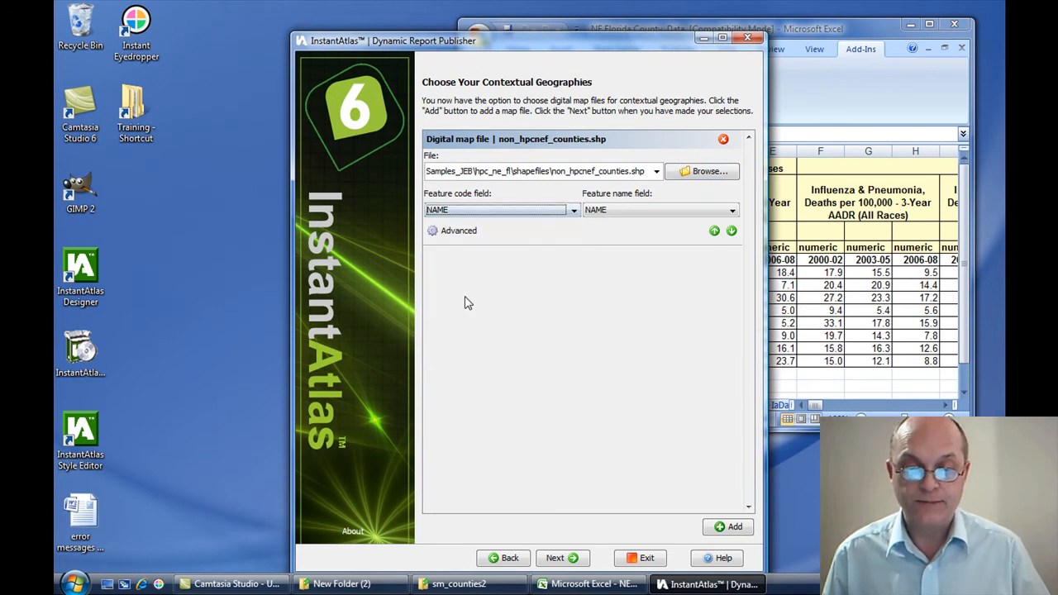
{"action": "left_click", "coordinate": [555, 558]}
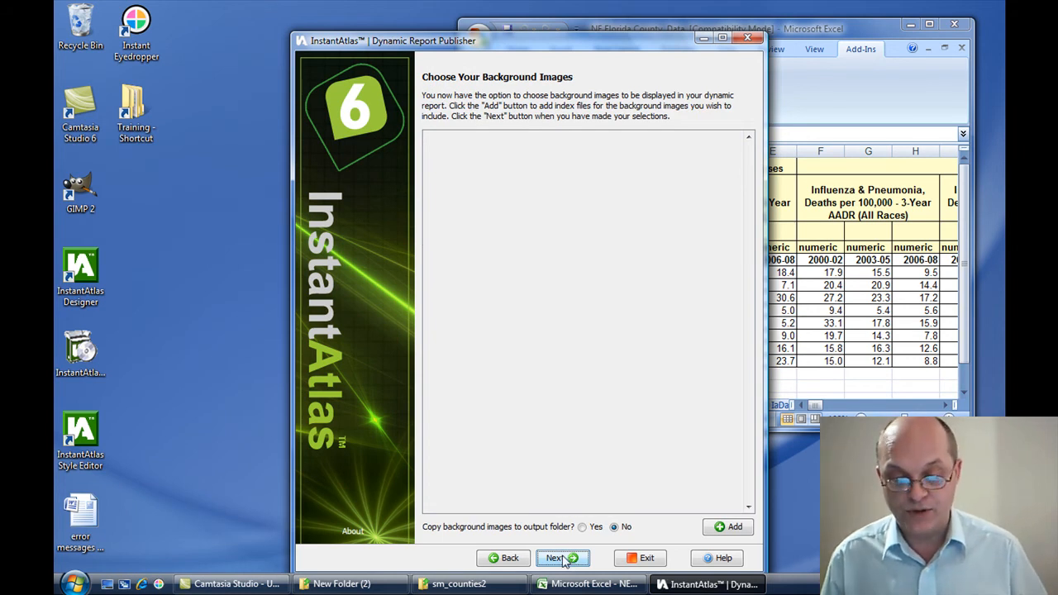
Step: Name geographies 'NE Florida Counties' and 'Counties', title the report '- Demo1', and choose Green
{"action": "left_click", "coordinate": [562, 559]}
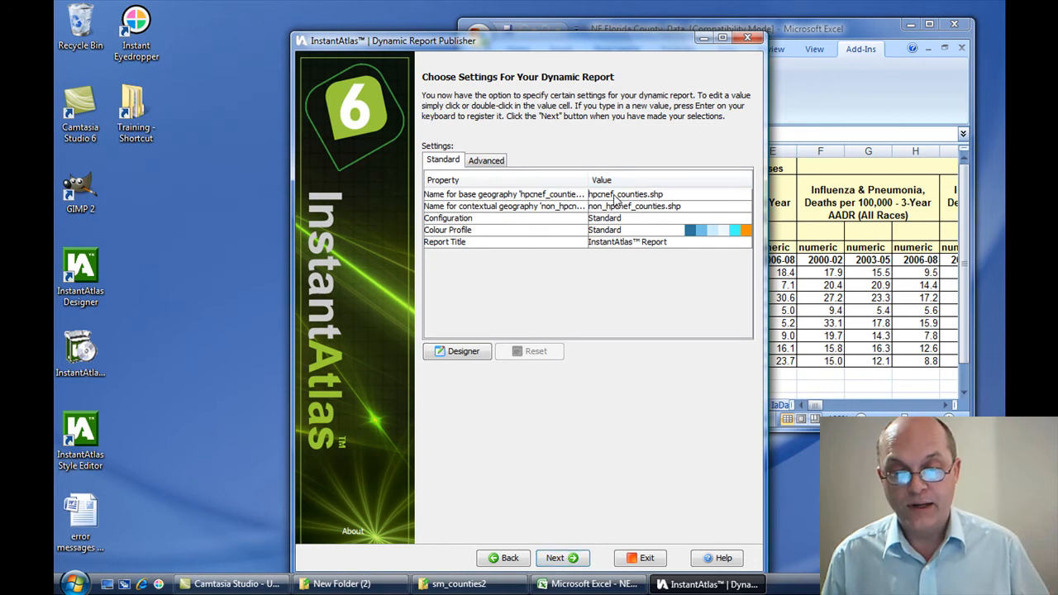
{"action": "double_click", "coordinate": [625, 194]}
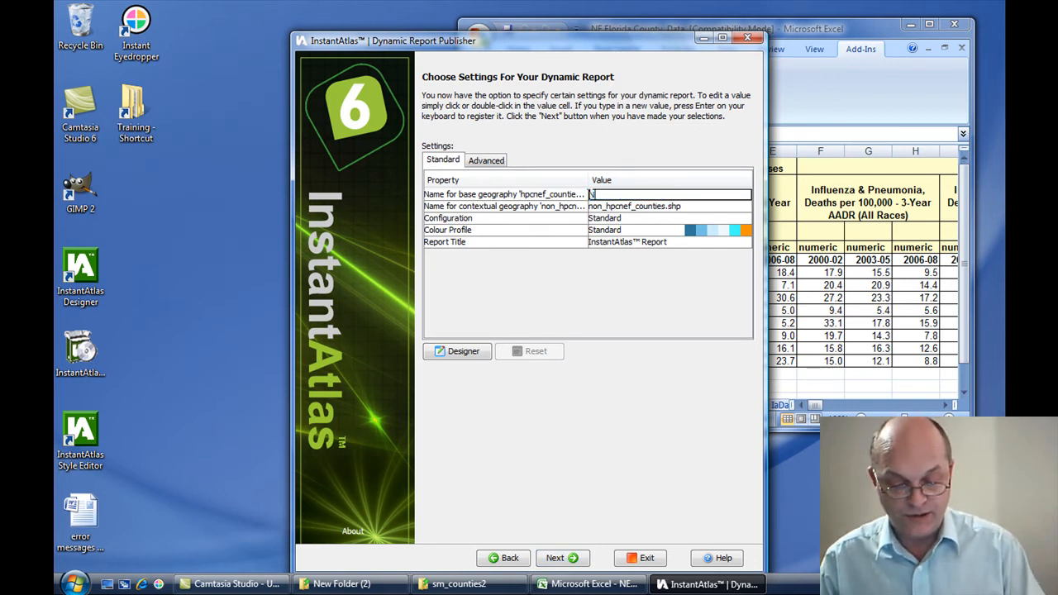
{"action": "type", "text": "Ne Florida"}
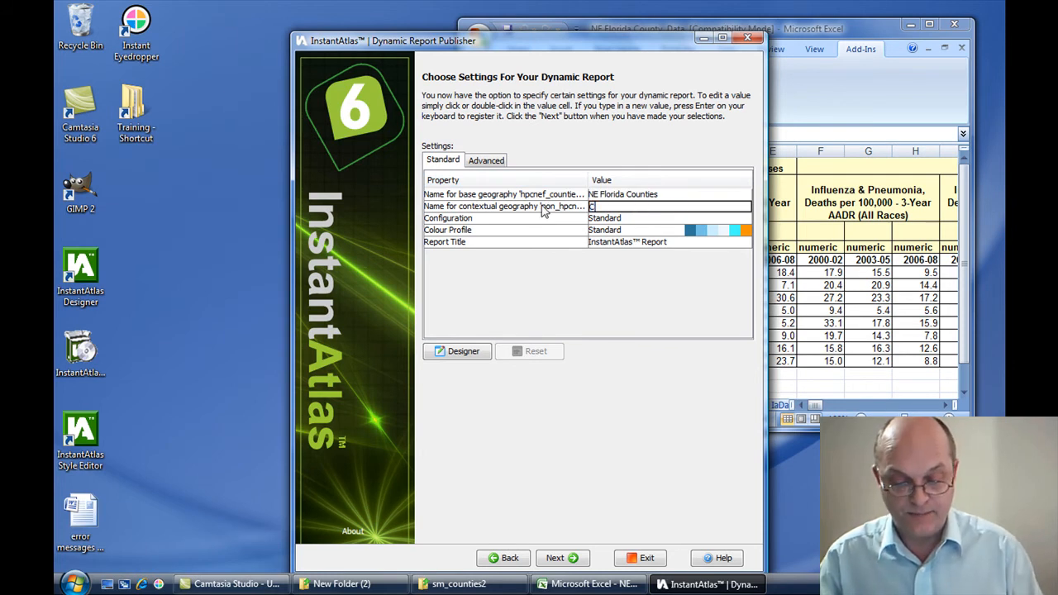
{"action": "type", "text": "Counties"}
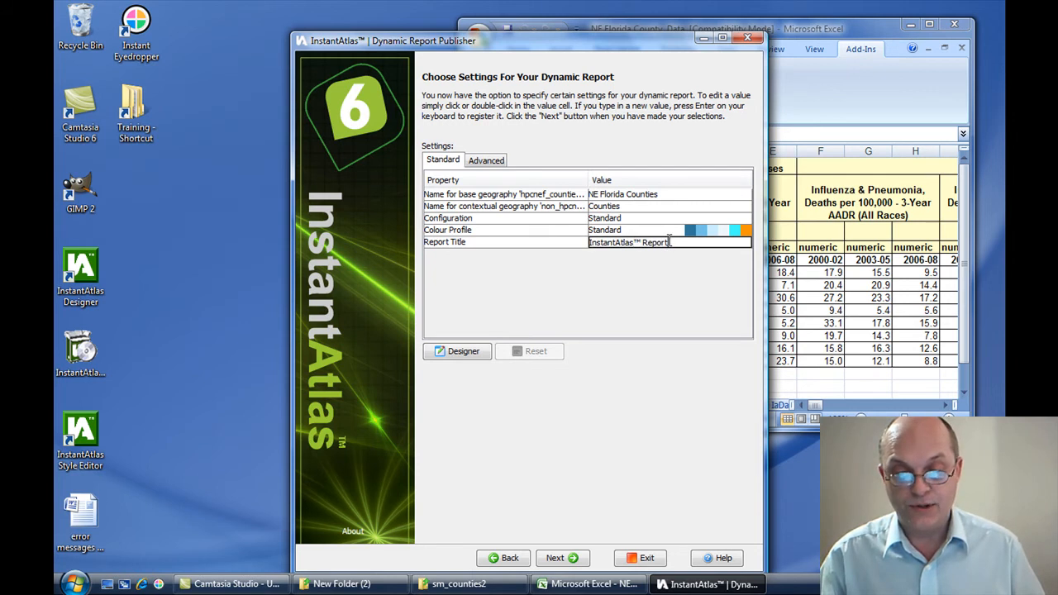
{"action": "type", "text": "- Demo1"}
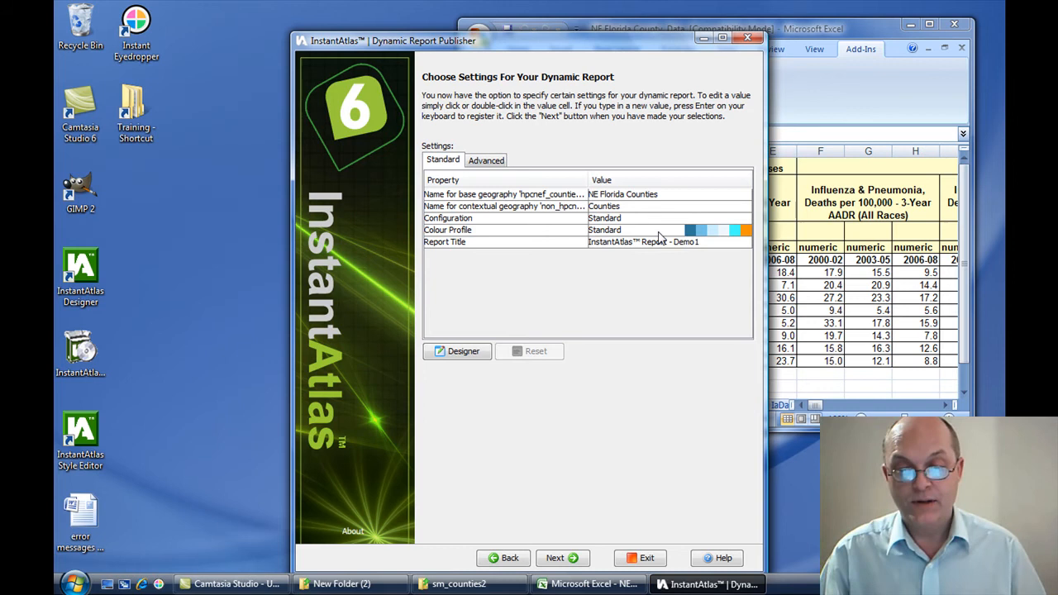
{"action": "left_click", "coordinate": [712, 230]}
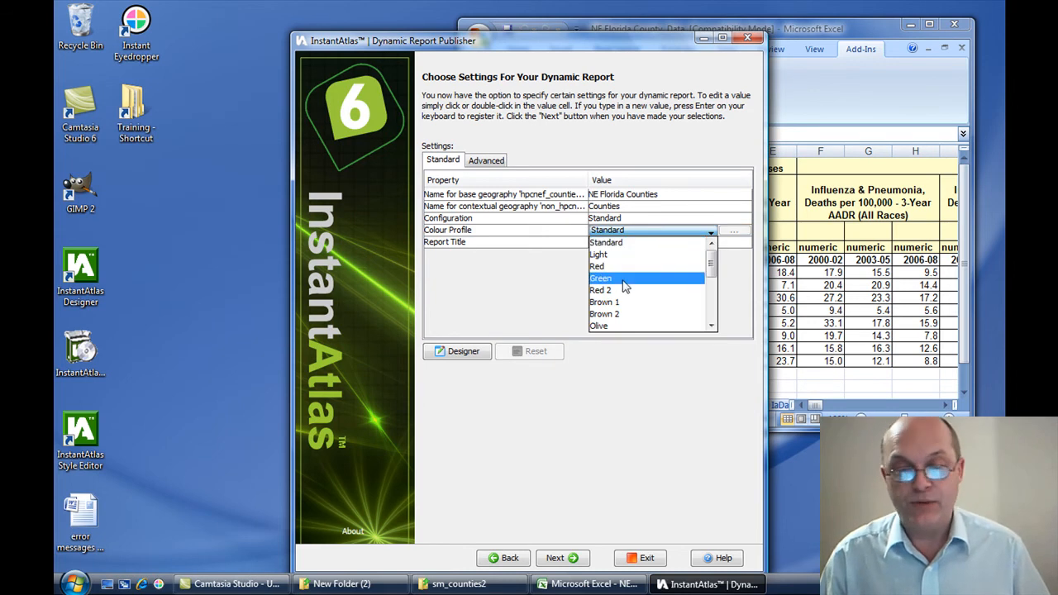
{"action": "mouse_move", "coordinate": [620, 285]}
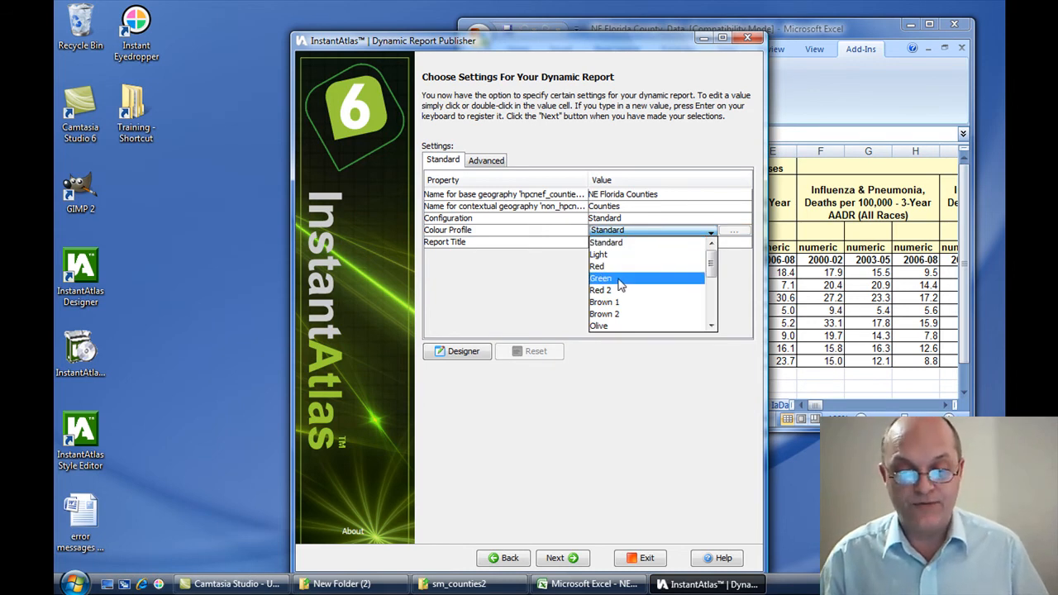
{"action": "left_click", "coordinate": [601, 278]}
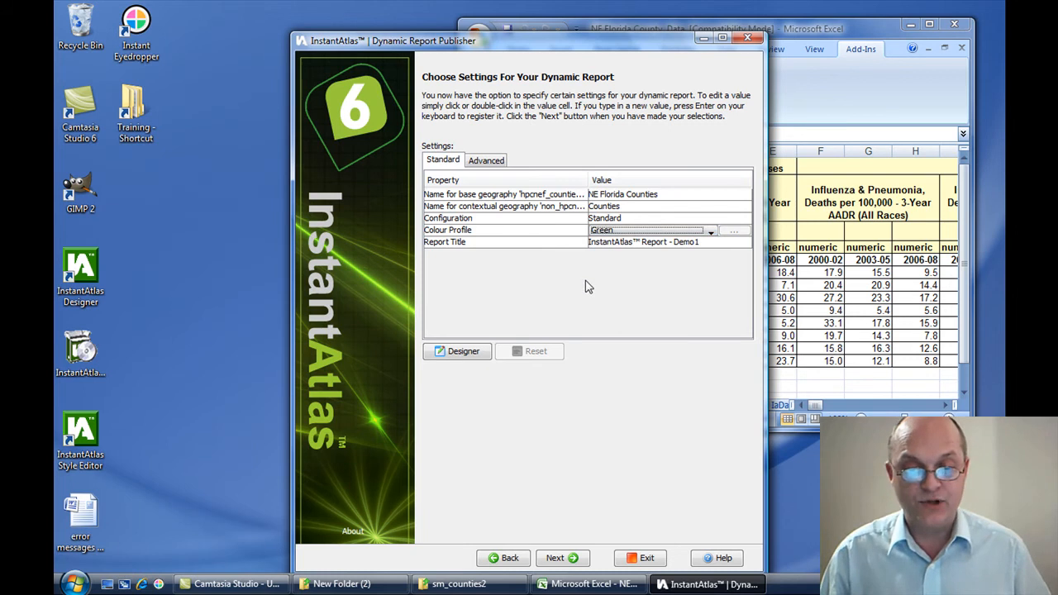
{"action": "mouse_move", "coordinate": [600, 325]}
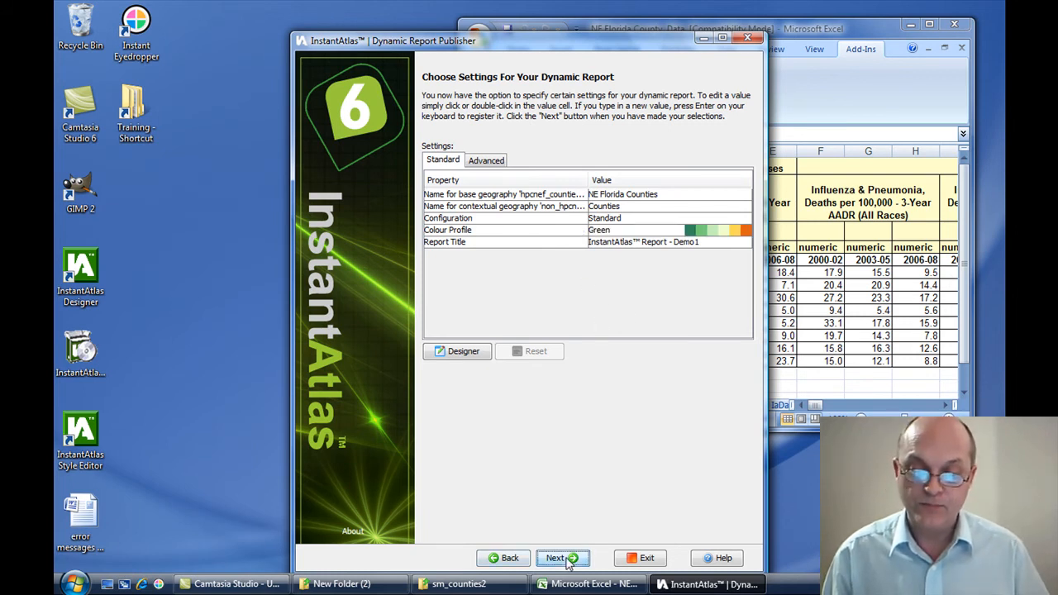
Step: Publish the report to C:\New Folder (2)
{"action": "left_click", "coordinate": [563, 558]}
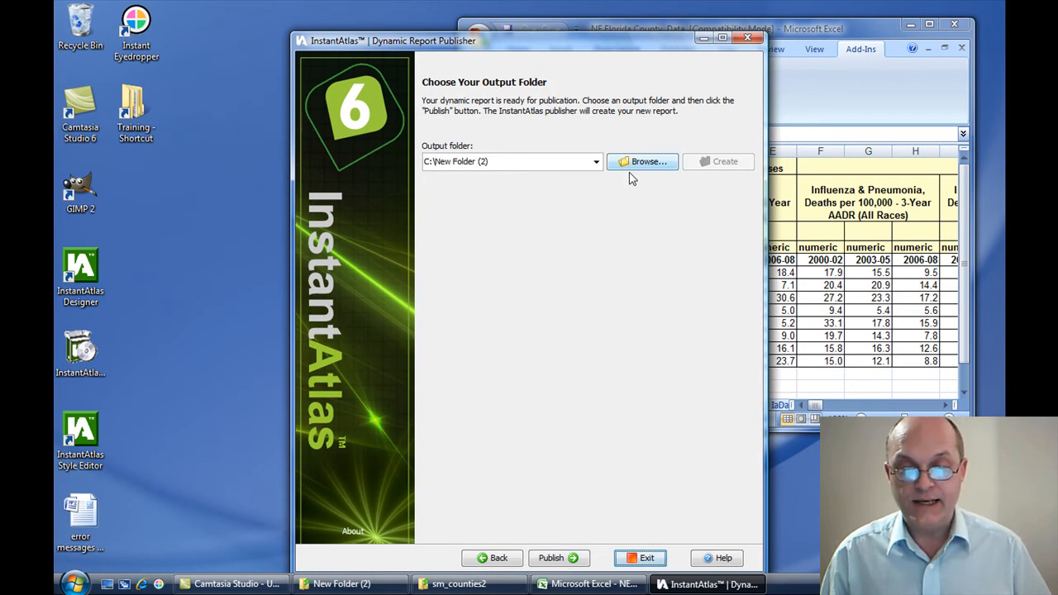
{"action": "left_click", "coordinate": [643, 161]}
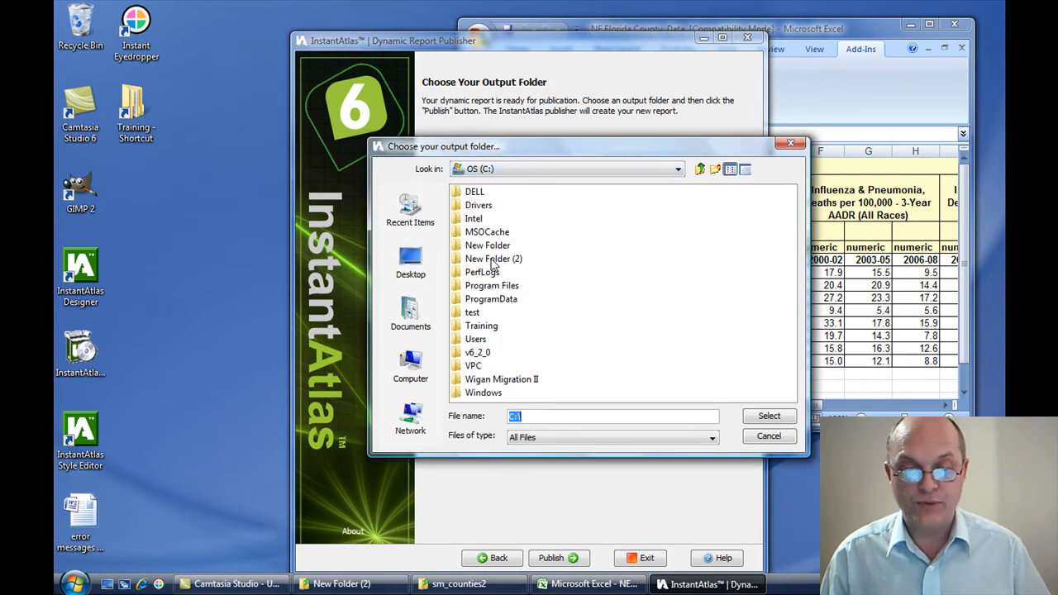
{"action": "left_click", "coordinate": [768, 416]}
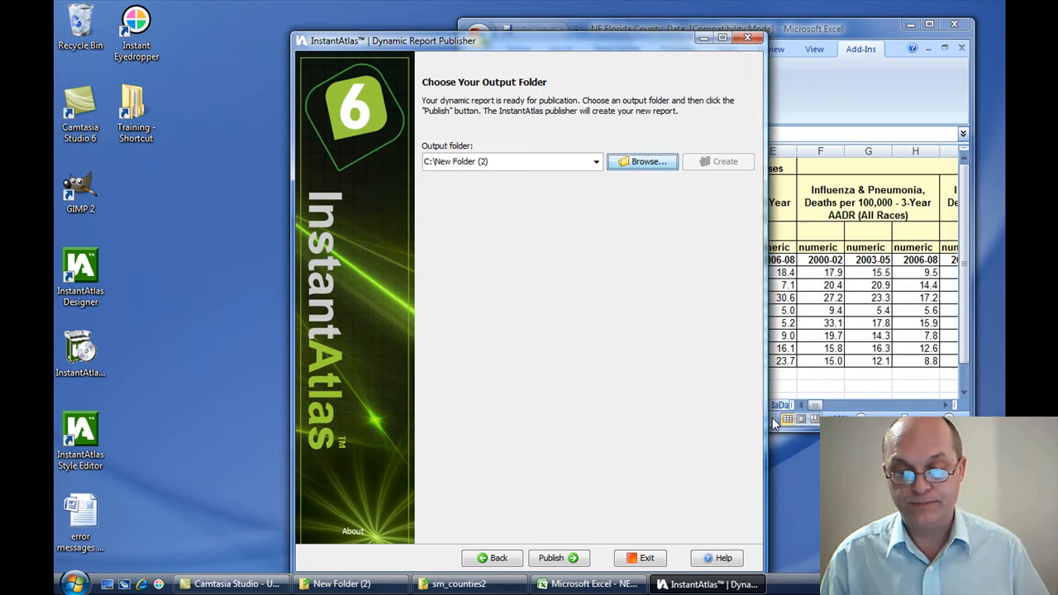
{"action": "left_click", "coordinate": [552, 558]}
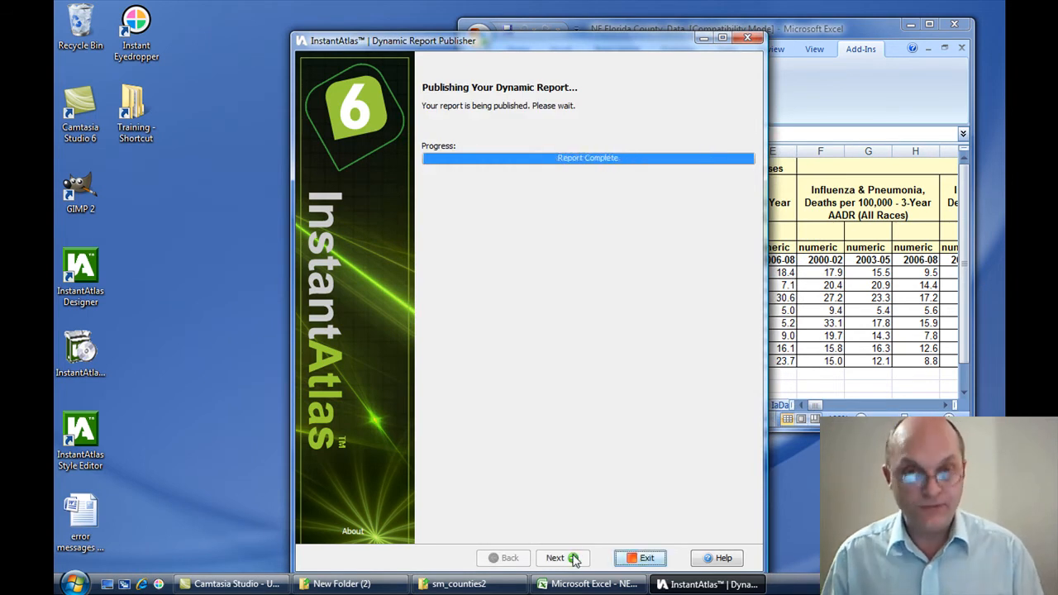
Step: Unpack the published report into New Folder (2) and view it in the browser
{"action": "left_click", "coordinate": [555, 558]}
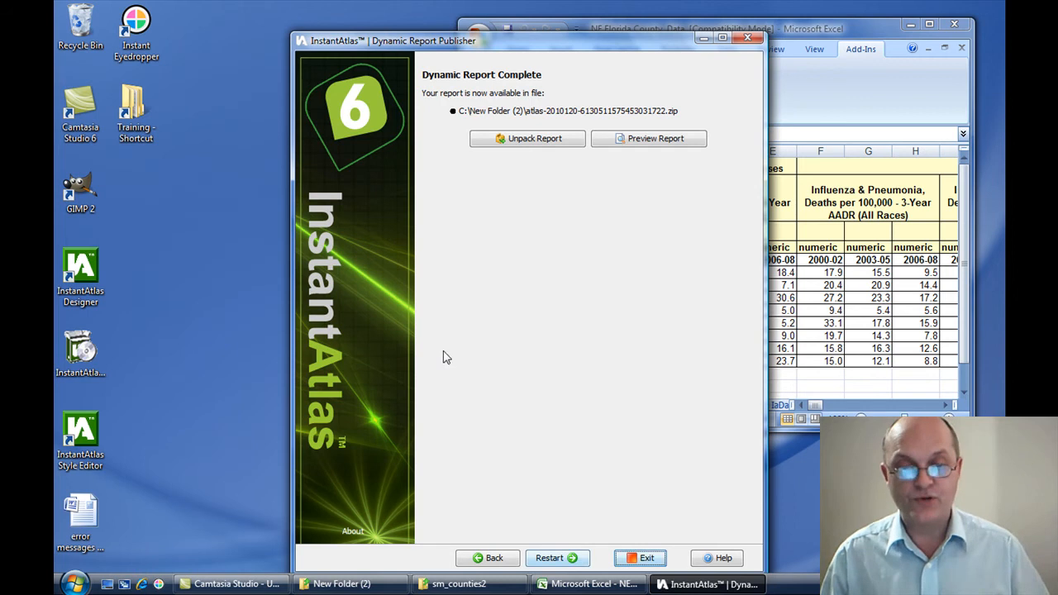
{"action": "left_click", "coordinate": [527, 138]}
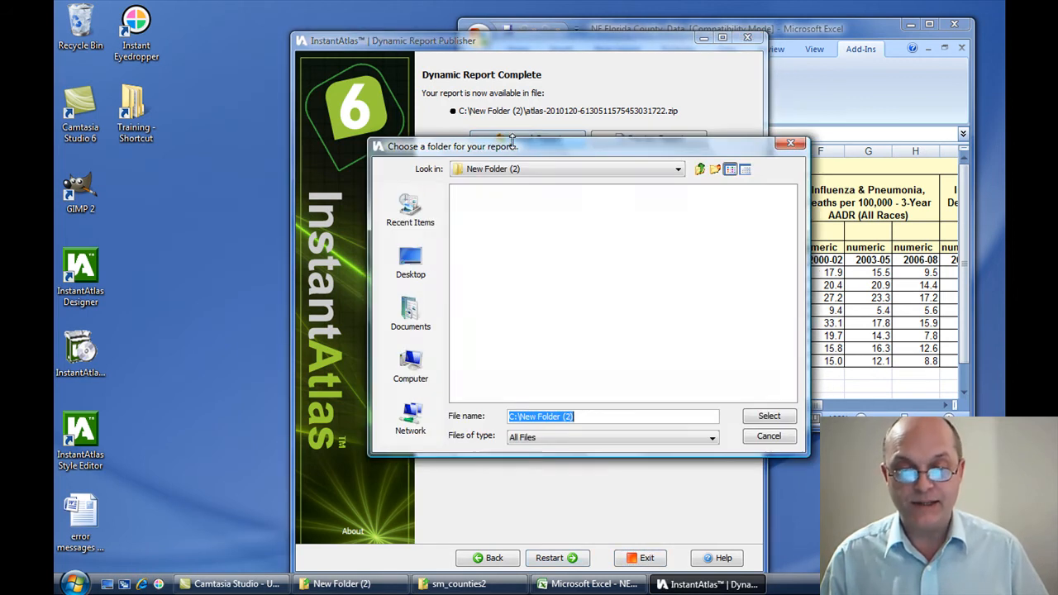
{"action": "left_click", "coordinate": [769, 416]}
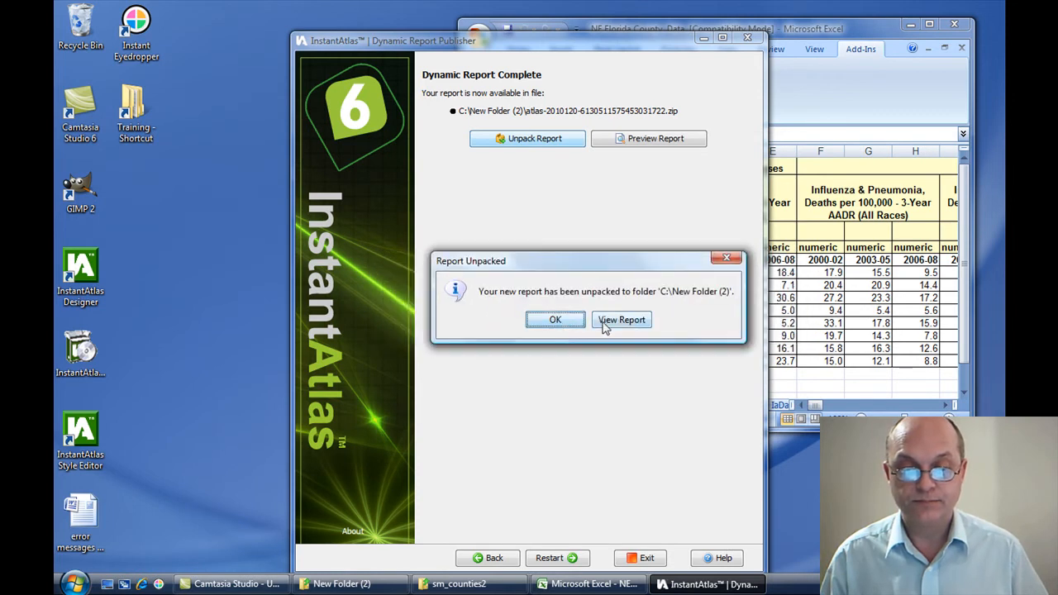
{"action": "left_click", "coordinate": [621, 320]}
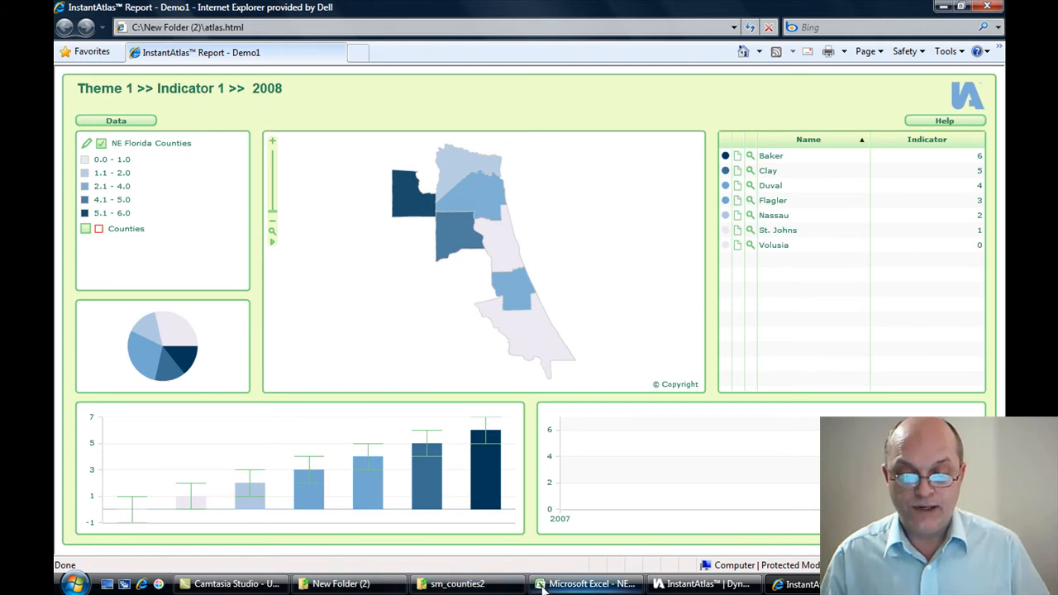
Step: Export the Excel county data as 'data' XML into New Folder (2), overwriting theme files
{"action": "left_click", "coordinate": [587, 584]}
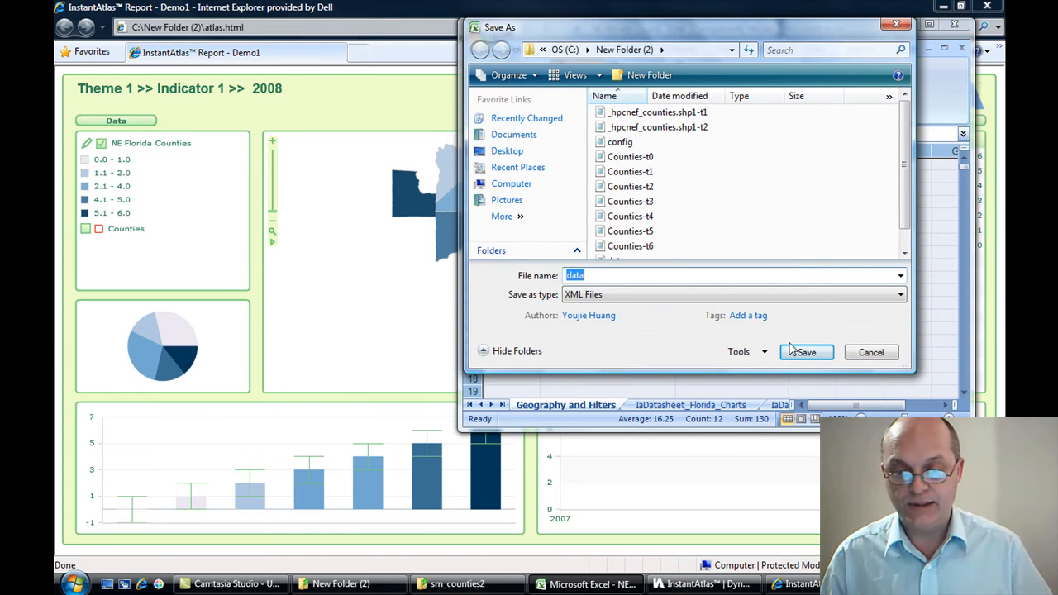
{"action": "left_click", "coordinate": [802, 353]}
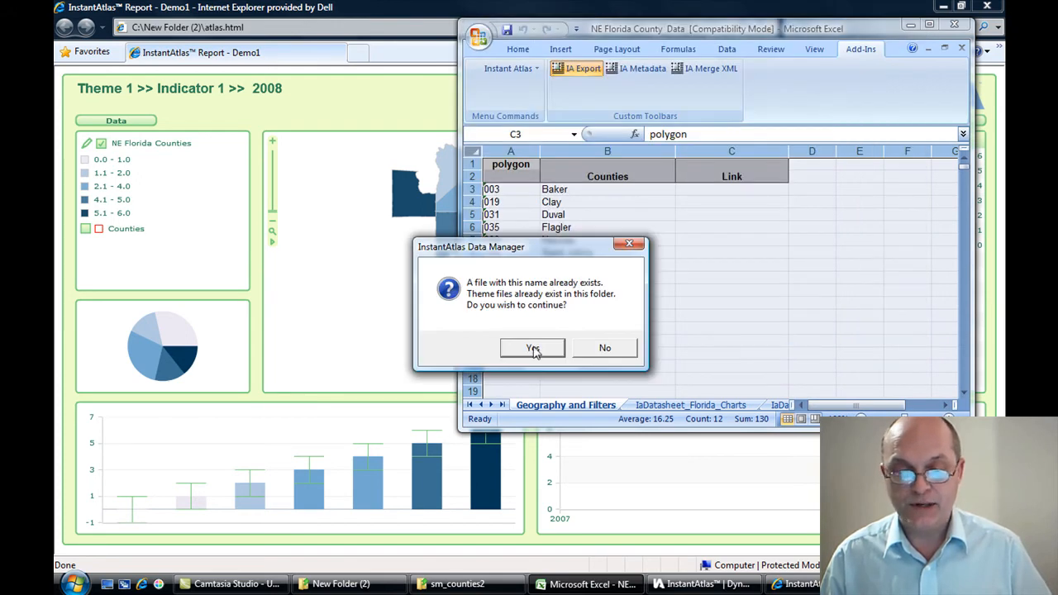
{"action": "left_click", "coordinate": [532, 347]}
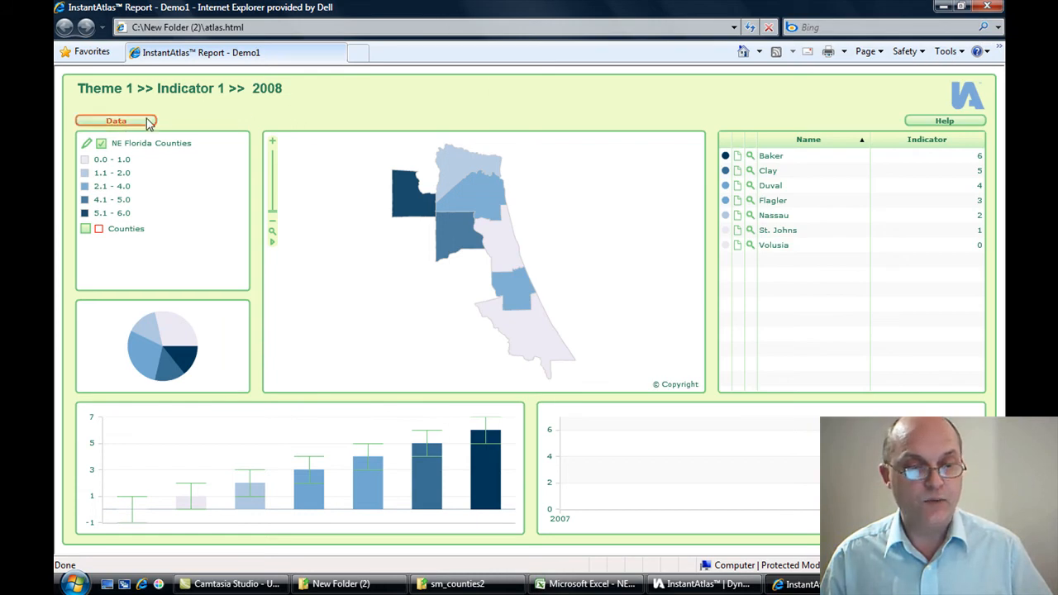
Step: Display Theme 1, Indicator 1 for 2007 using the report's data explorer
{"action": "left_click", "coordinate": [116, 121]}
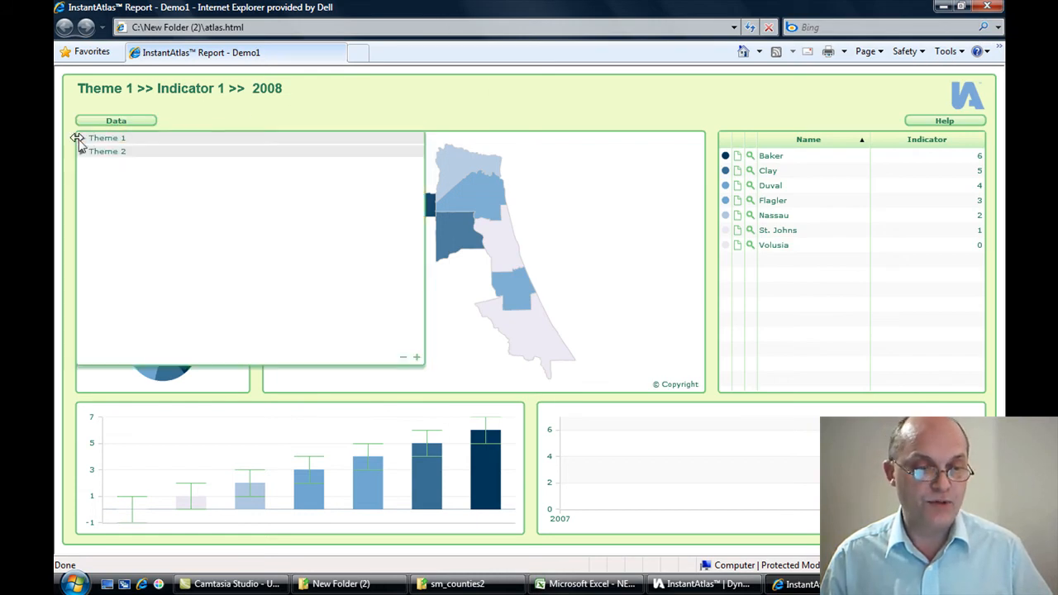
{"action": "left_click", "coordinate": [81, 138]}
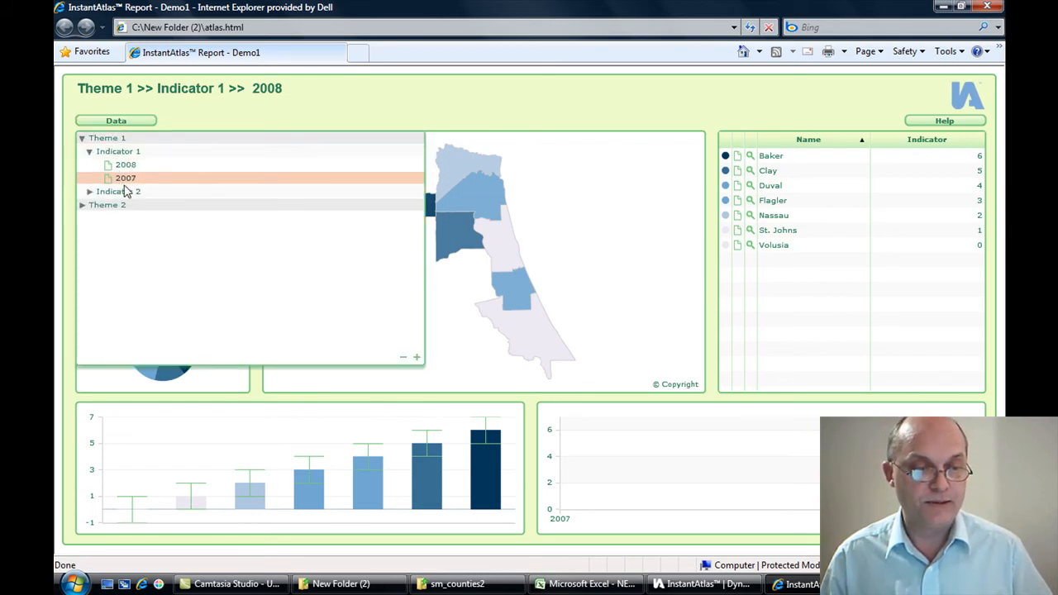
{"action": "left_click", "coordinate": [125, 178]}
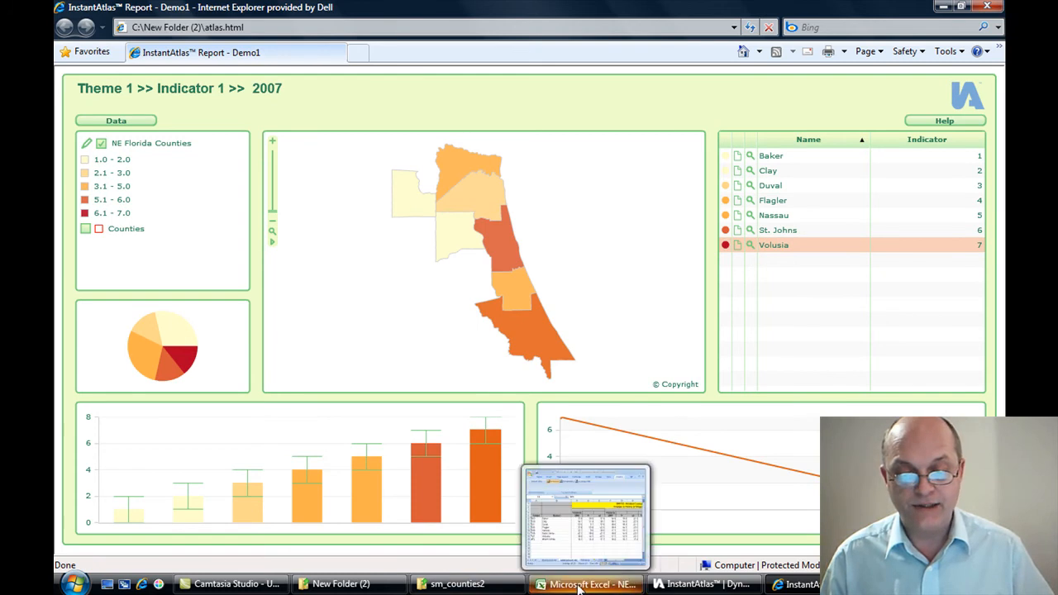
Step: Dismiss Excel's 'Data file(s) generated' message and refresh the report in Internet Explorer
{"action": "left_click", "coordinate": [586, 584]}
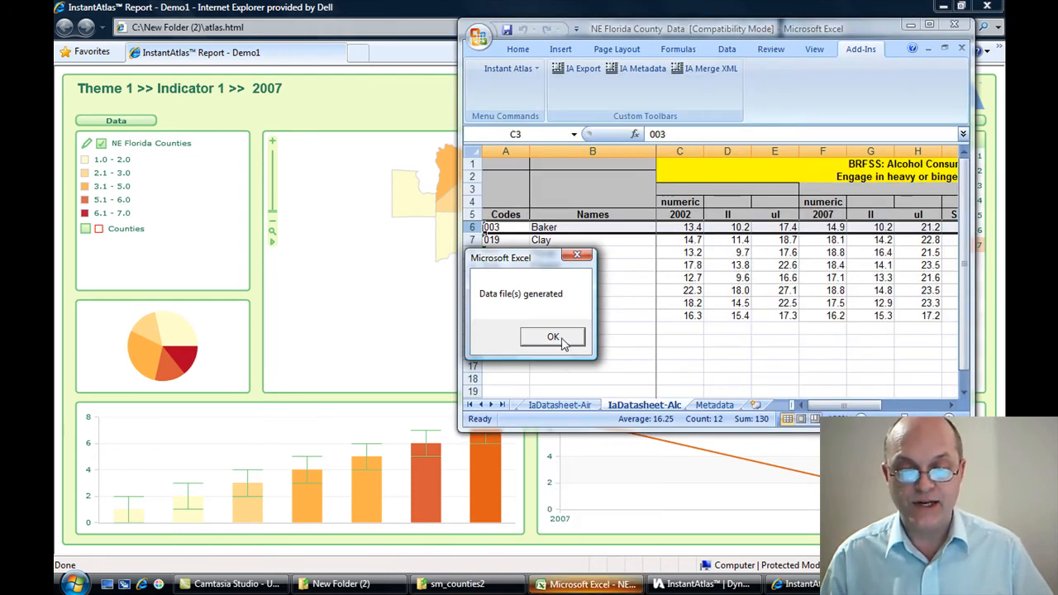
{"action": "left_click", "coordinate": [553, 337]}
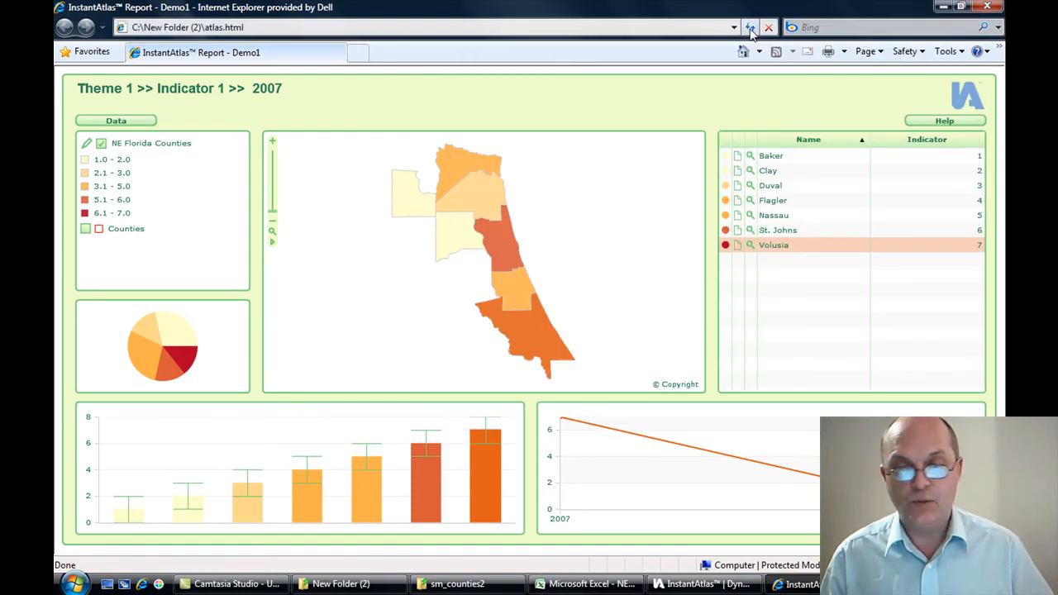
{"action": "left_click", "coordinate": [749, 28]}
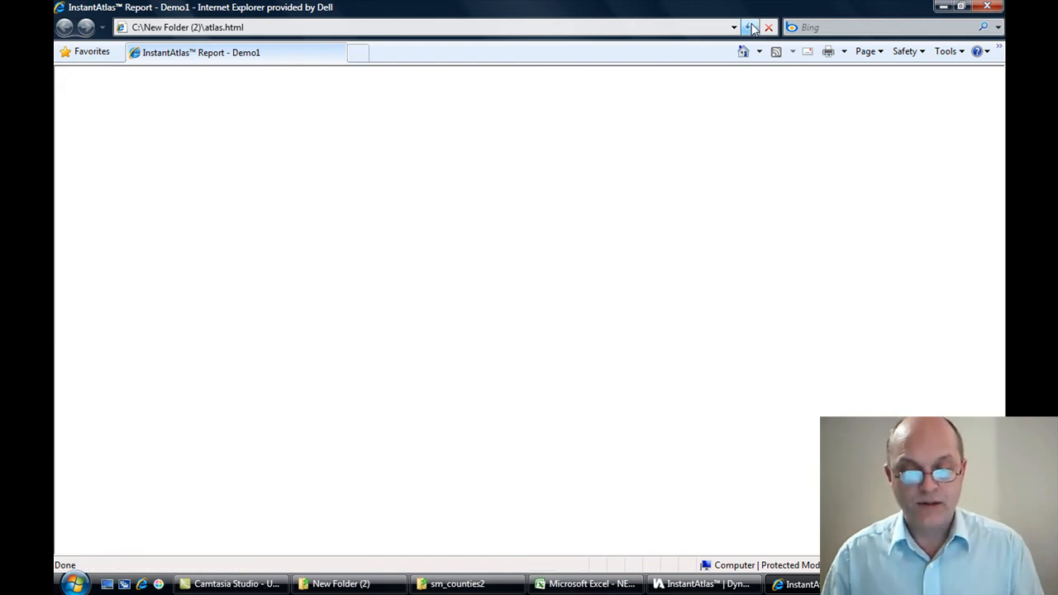
{"action": "left_click", "coordinate": [752, 27]}
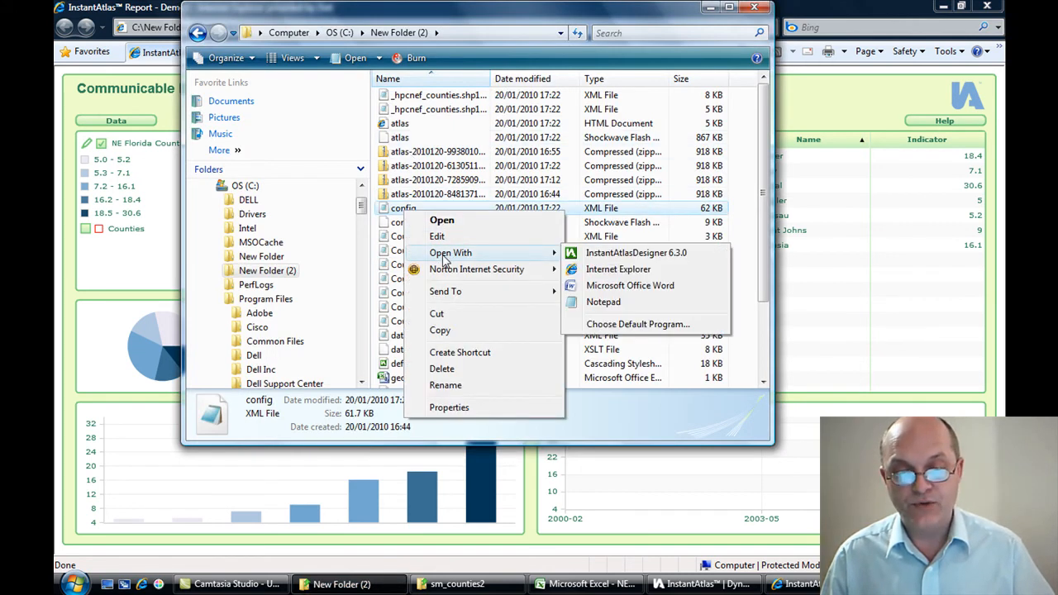
Step: Open config.xml from New Folder (2) with InstantAtlas Designer 6.3.0
{"action": "left_click", "coordinate": [636, 252]}
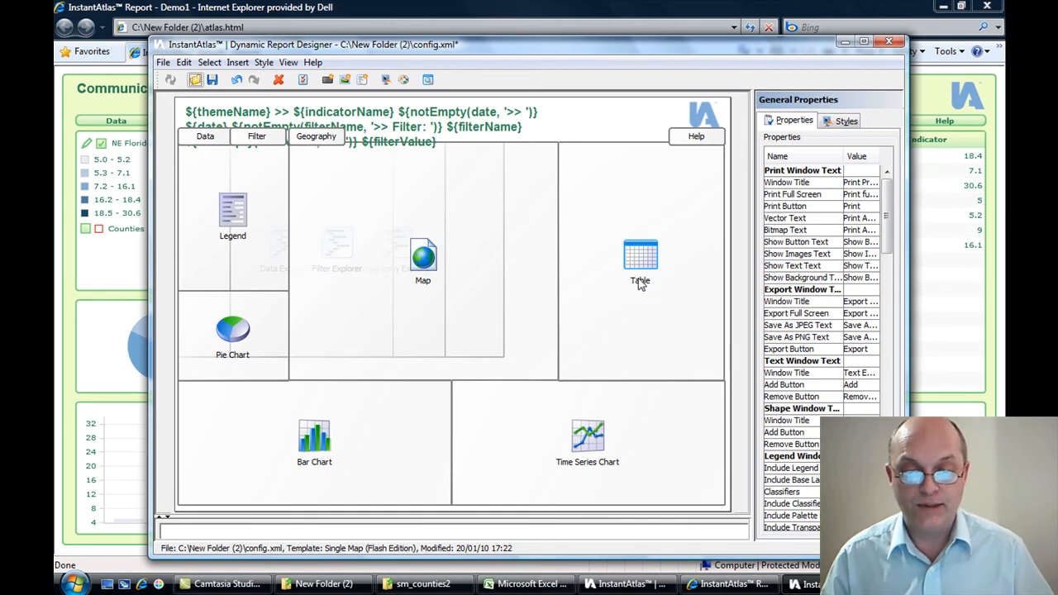
Step: Resize the table, stack the bar and time series charts beneath it, and stretch the map
{"action": "left_click", "coordinate": [640, 256]}
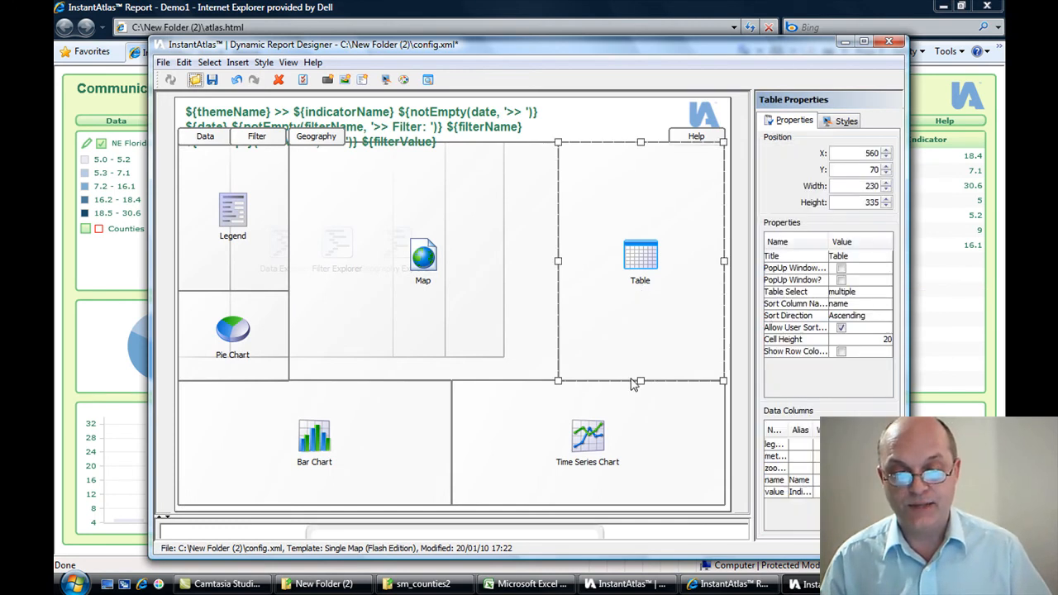
{"action": "left_click_drag", "start_coordinate": [641, 381], "coordinate": [639, 302]}
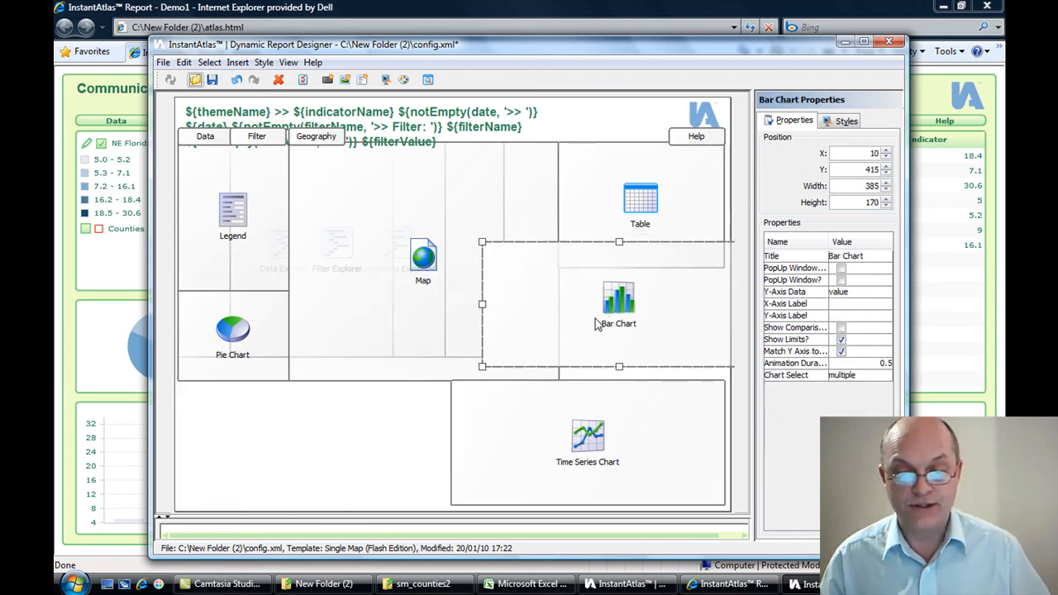
{"action": "left_click_drag", "start_coordinate": [619, 298], "coordinate": [585, 330]}
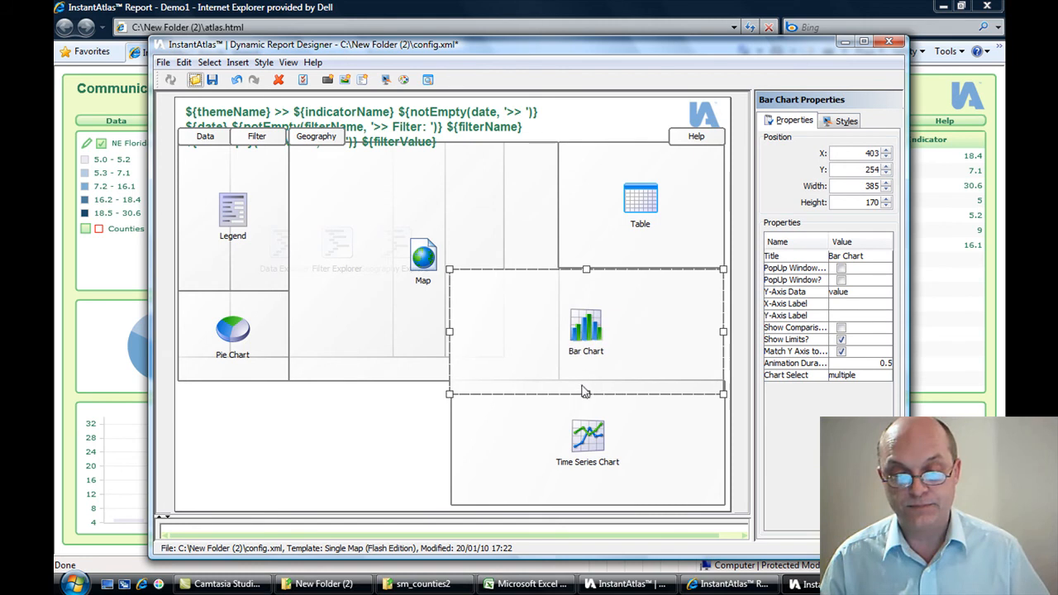
{"action": "left_click_drag", "start_coordinate": [586, 394], "coordinate": [586, 380]}
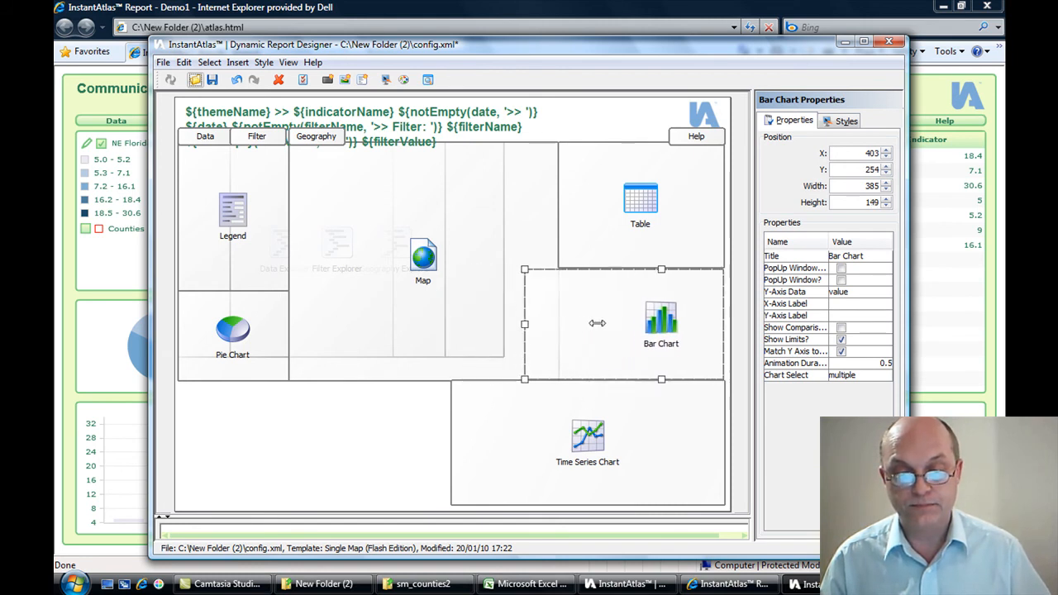
{"action": "left_click_drag", "start_coordinate": [525, 324], "coordinate": [548, 324]}
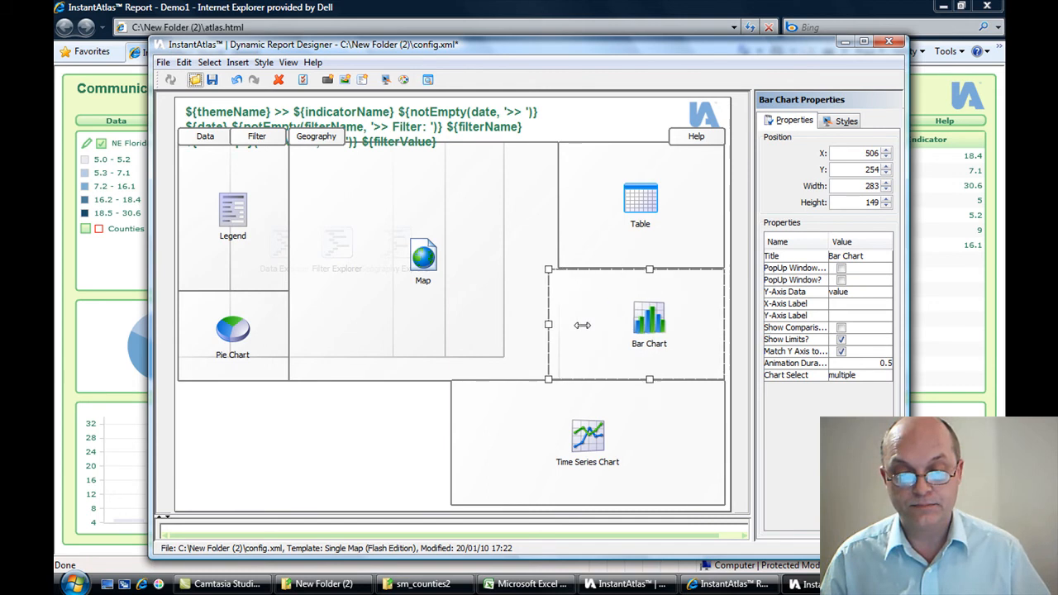
{"action": "left_click", "coordinate": [587, 438]}
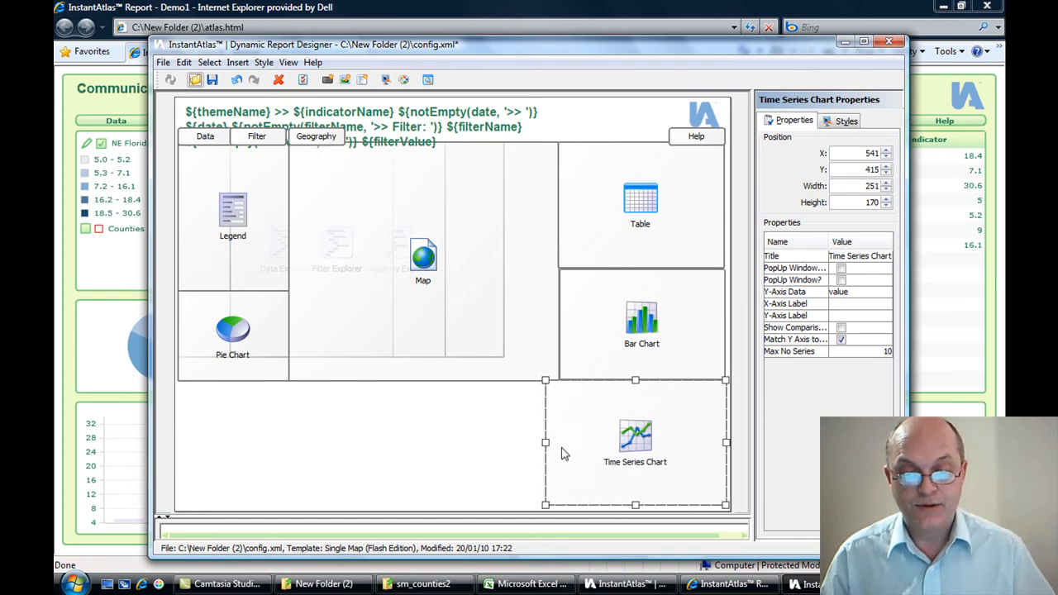
{"action": "left_click_drag", "start_coordinate": [545, 442], "coordinate": [558, 443]}
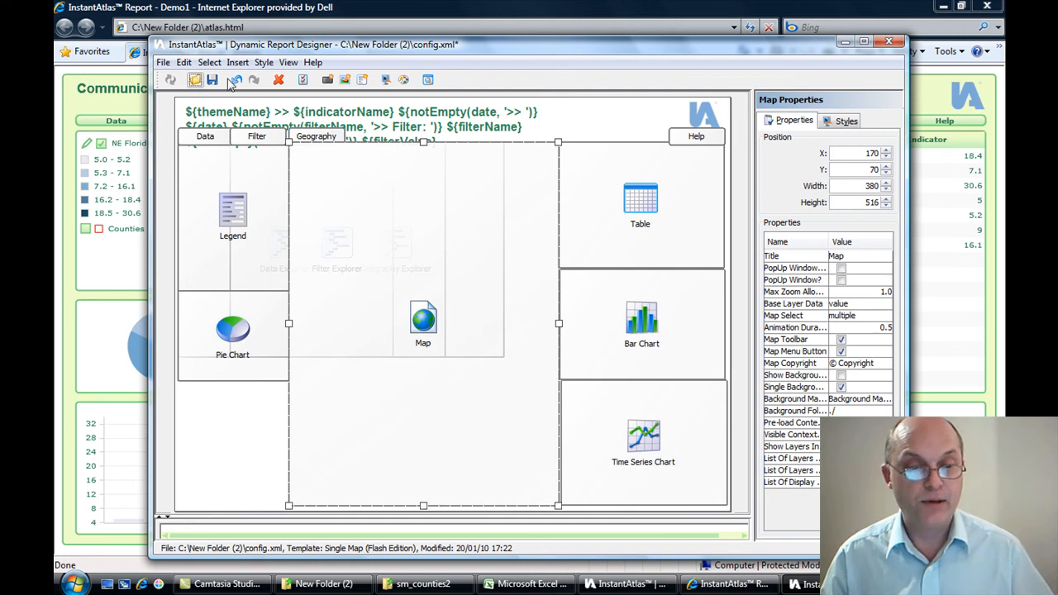
Step: Add a Metadata component below the pie chart, sized 149 by 170
{"action": "left_click", "coordinate": [237, 62]}
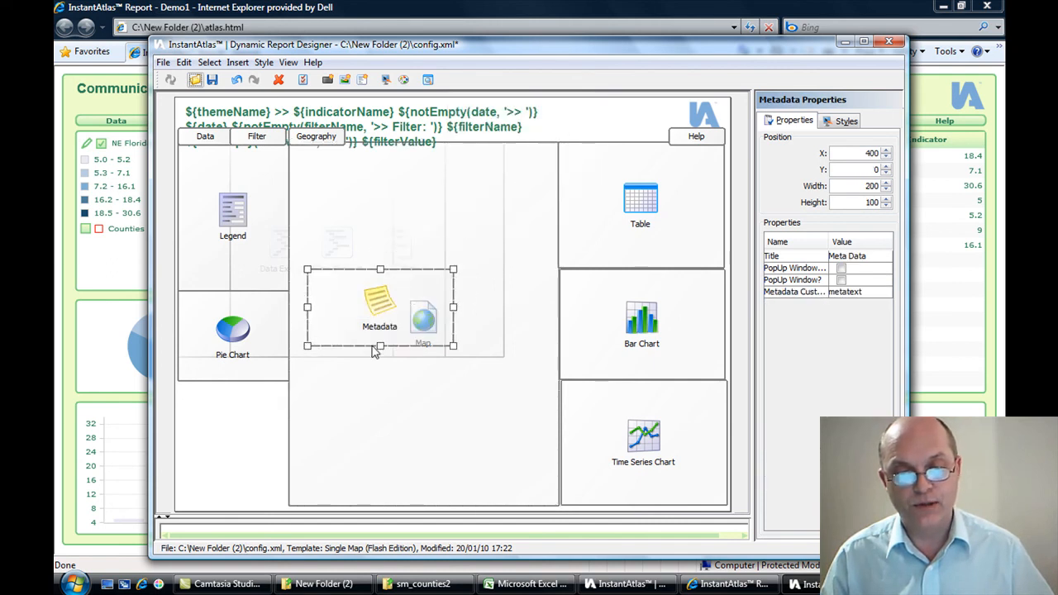
{"action": "left_click_drag", "start_coordinate": [380, 306], "coordinate": [248, 413]}
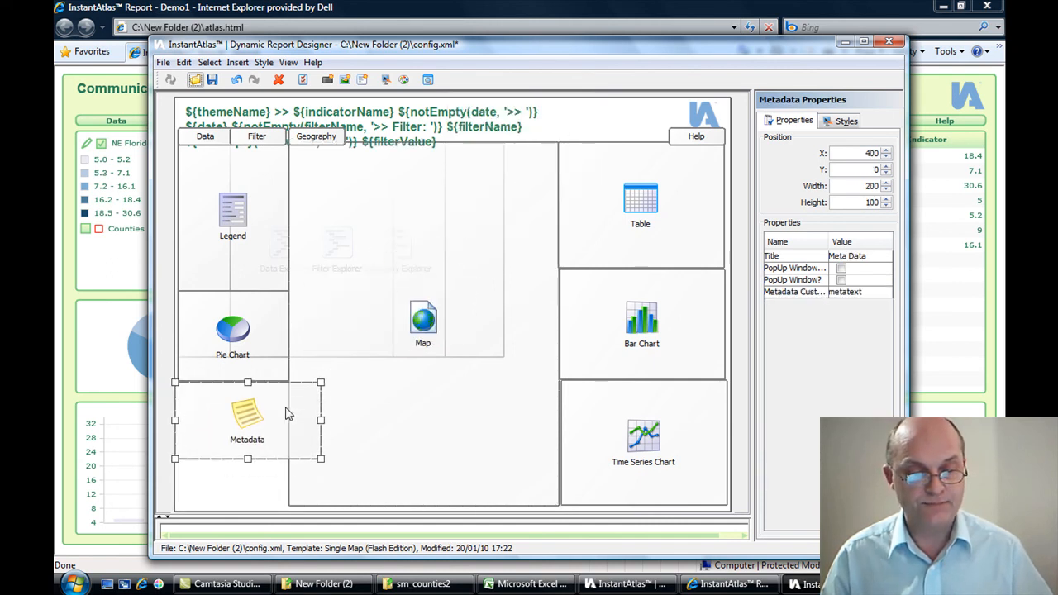
{"action": "left_click_drag", "start_coordinate": [248, 414], "coordinate": [252, 422]}
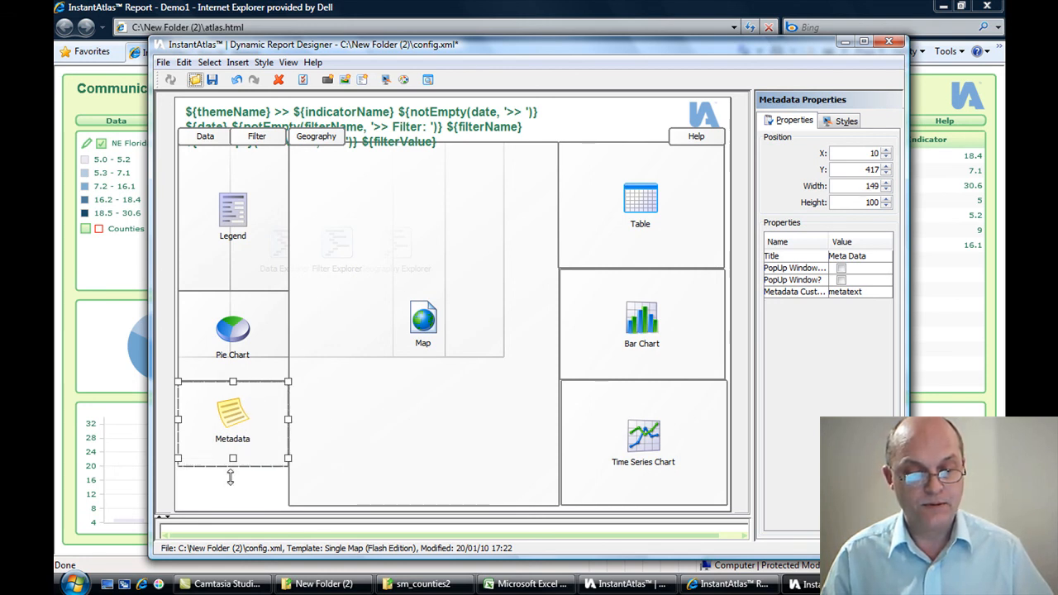
{"action": "left_click_drag", "start_coordinate": [233, 458], "coordinate": [233, 506]}
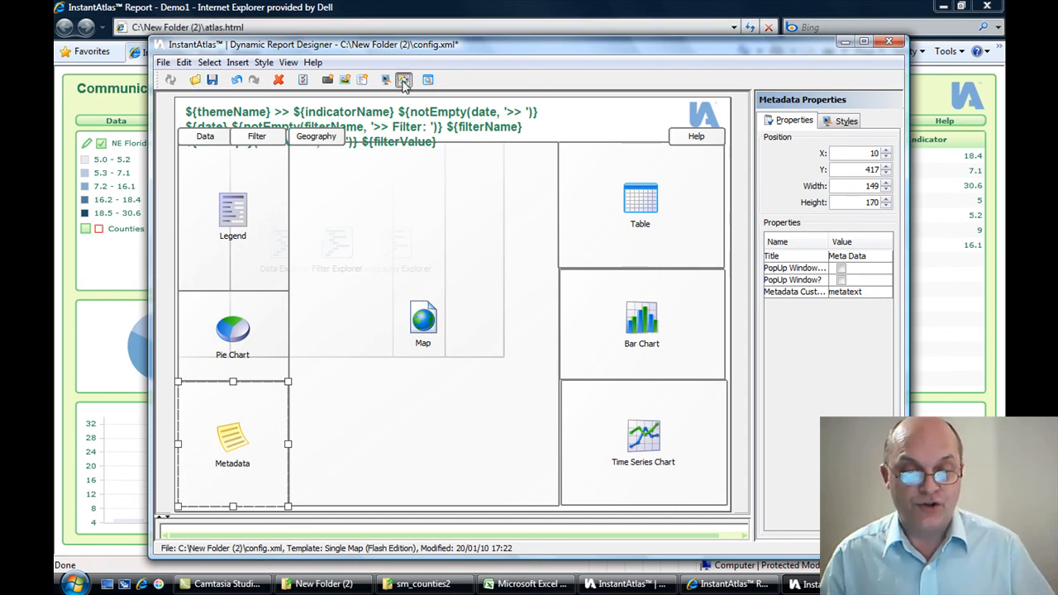
Step: Switch the default map palette from Sequential Blue to Sequential Red Yellow
{"action": "left_click", "coordinate": [403, 79]}
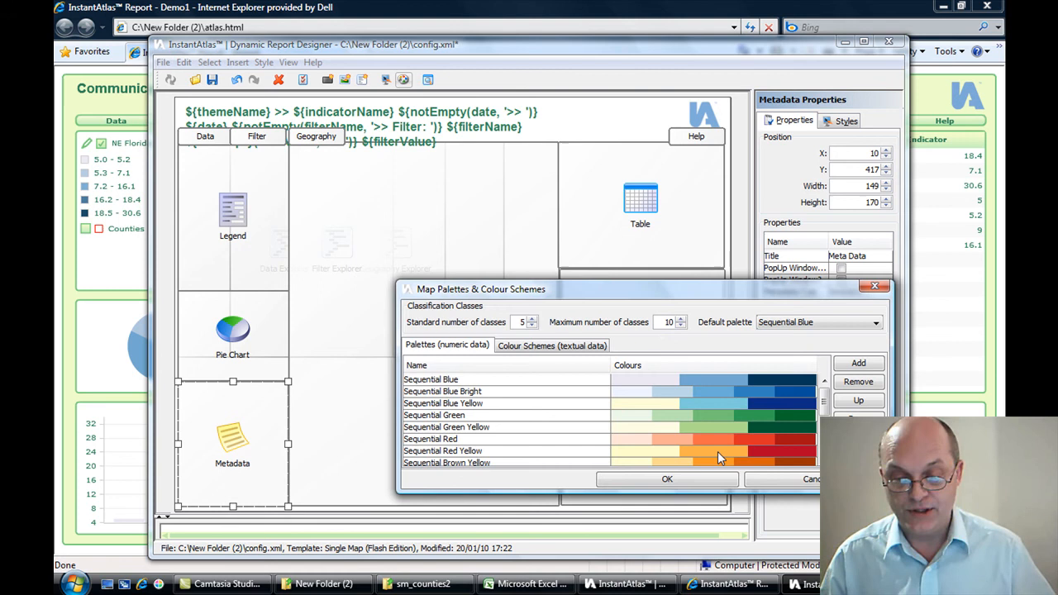
{"action": "left_click", "coordinate": [875, 322]}
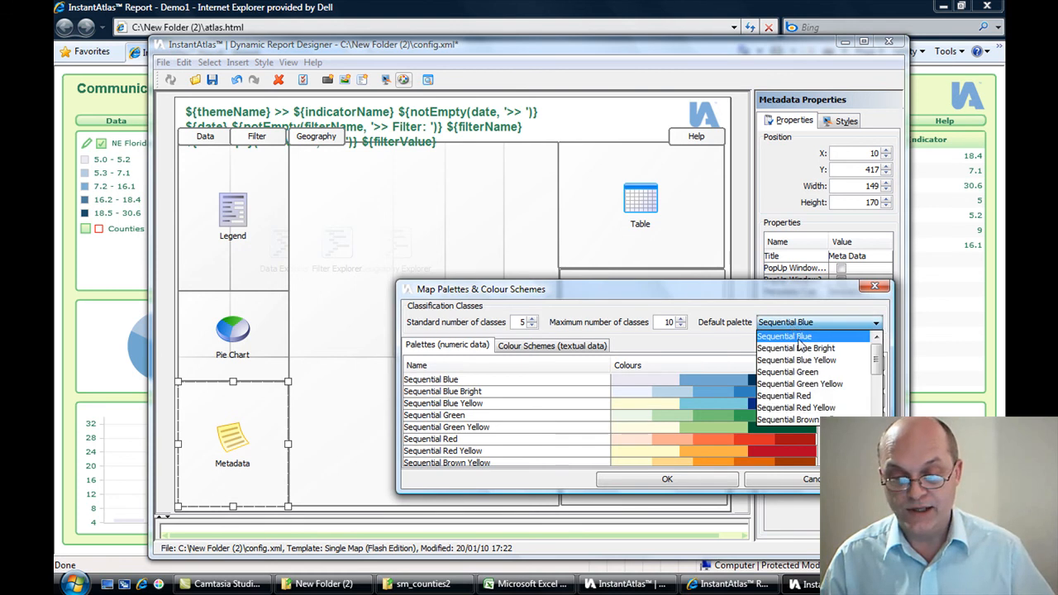
{"action": "left_click", "coordinate": [796, 408]}
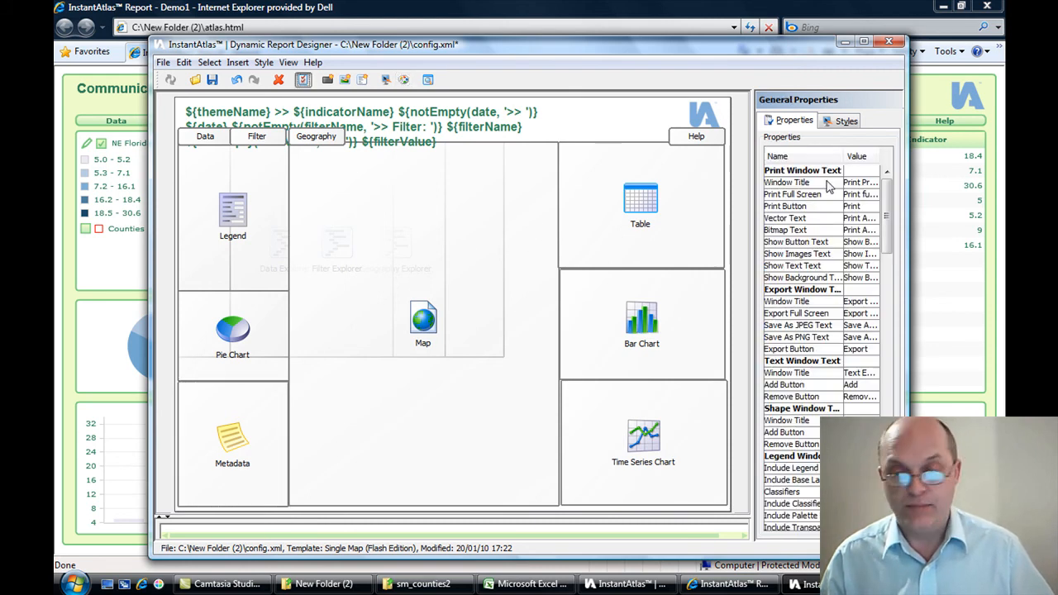
Step: Give the backgroundRect style a black border colour and grey background colour
{"action": "left_click", "coordinate": [846, 121]}
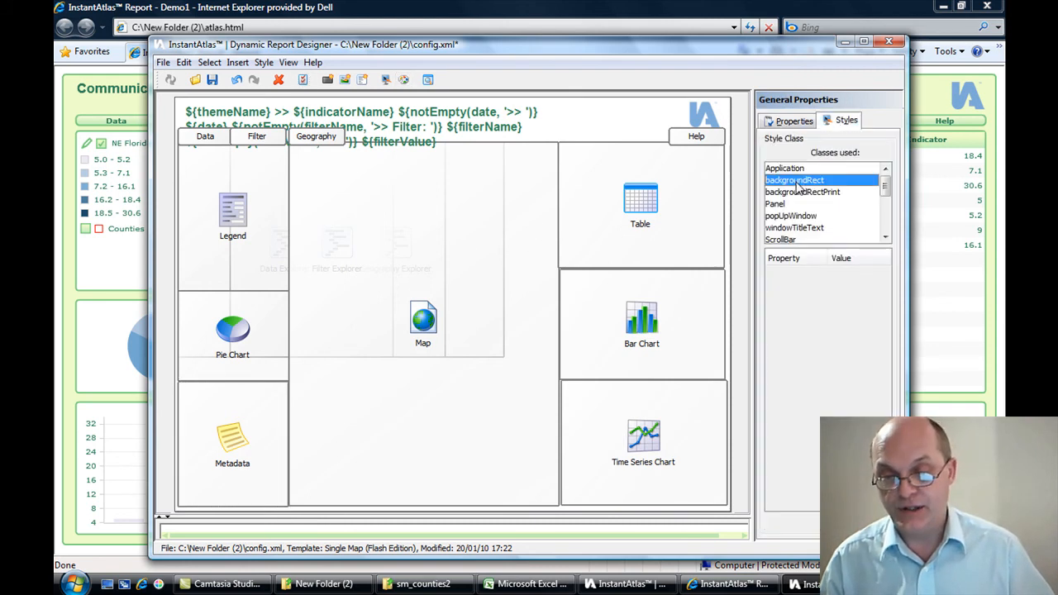
{"action": "left_click", "coordinate": [794, 181]}
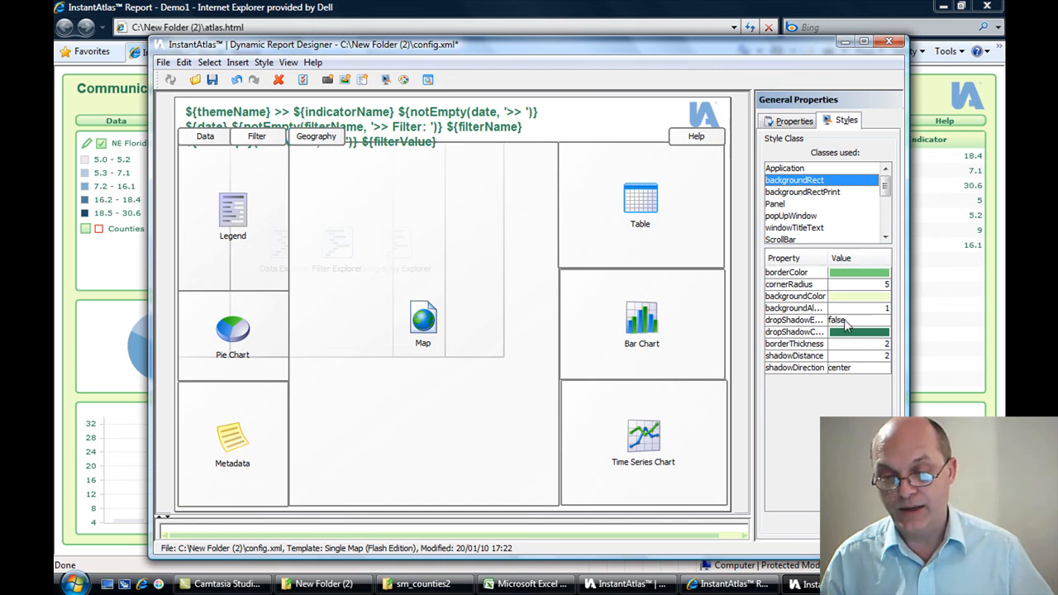
{"action": "left_click", "coordinate": [859, 296]}
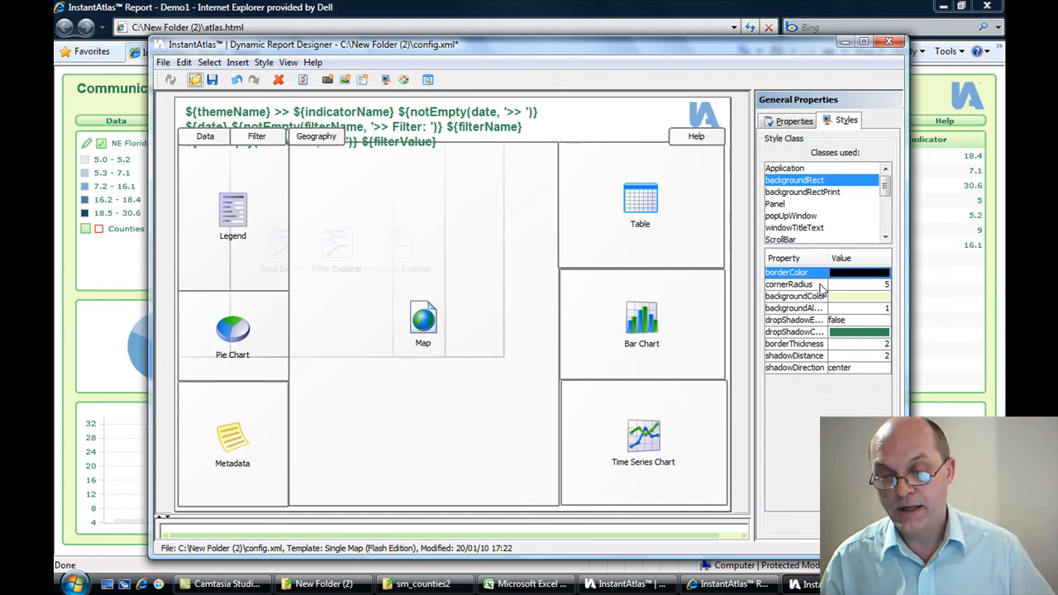
{"action": "left_click", "coordinate": [860, 273]}
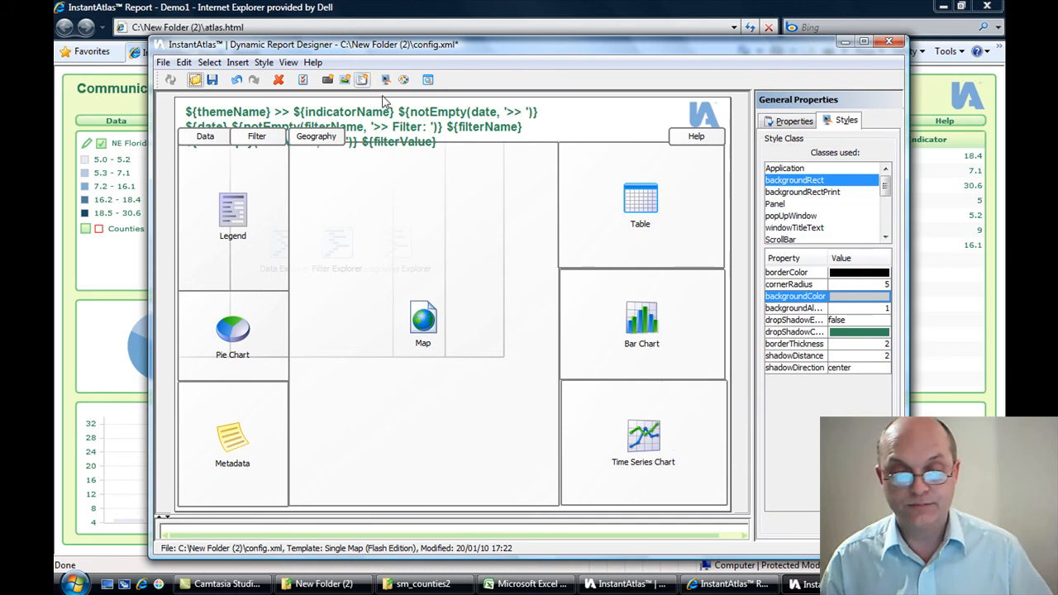
Step: Recolour the report title text to a dark colour
{"action": "left_click", "coordinate": [359, 126]}
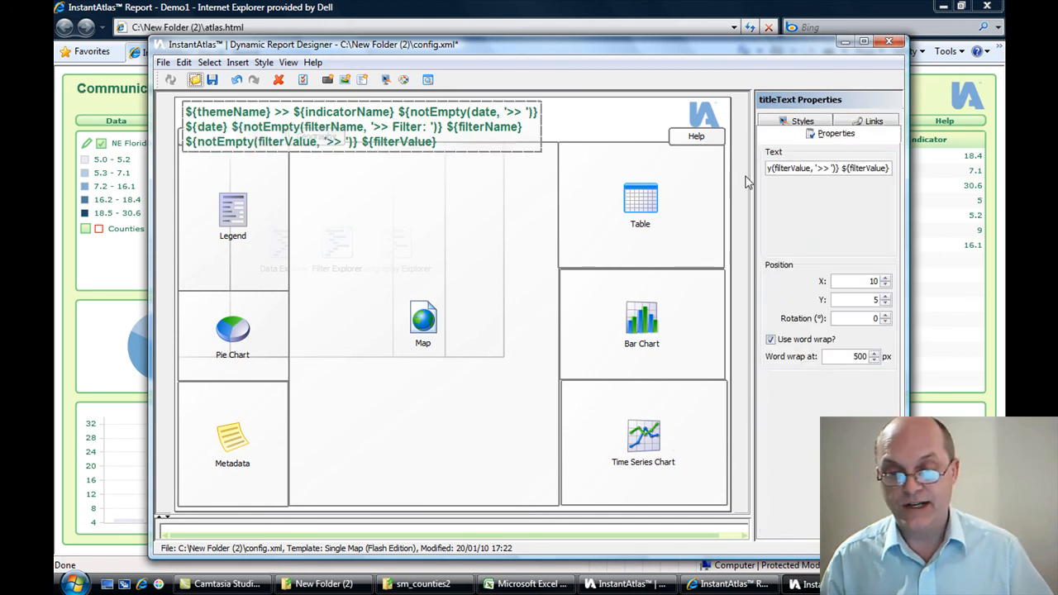
{"action": "left_click", "coordinate": [802, 121]}
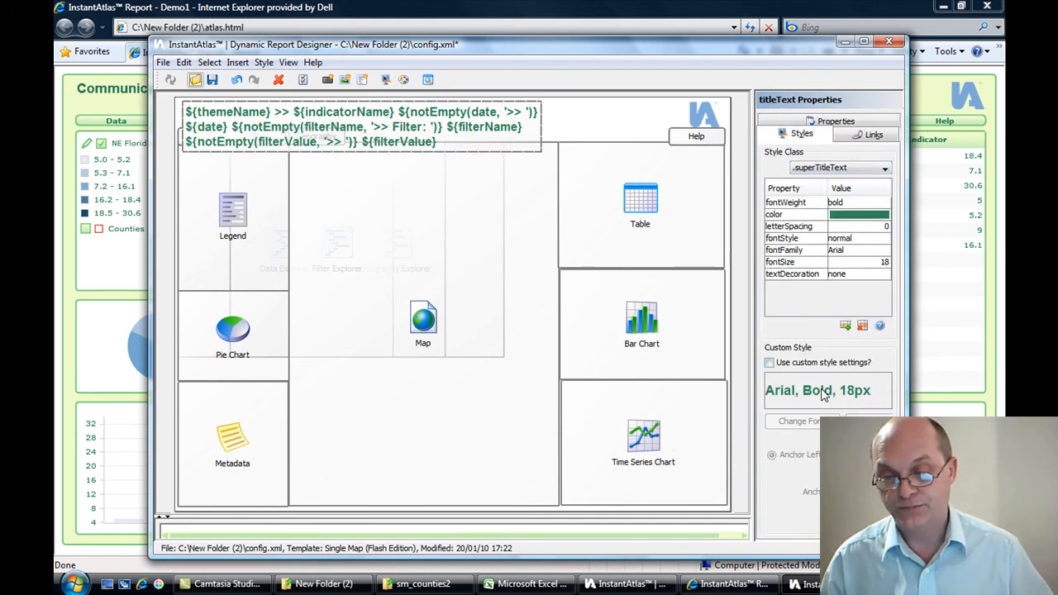
{"action": "left_click", "coordinate": [769, 362]}
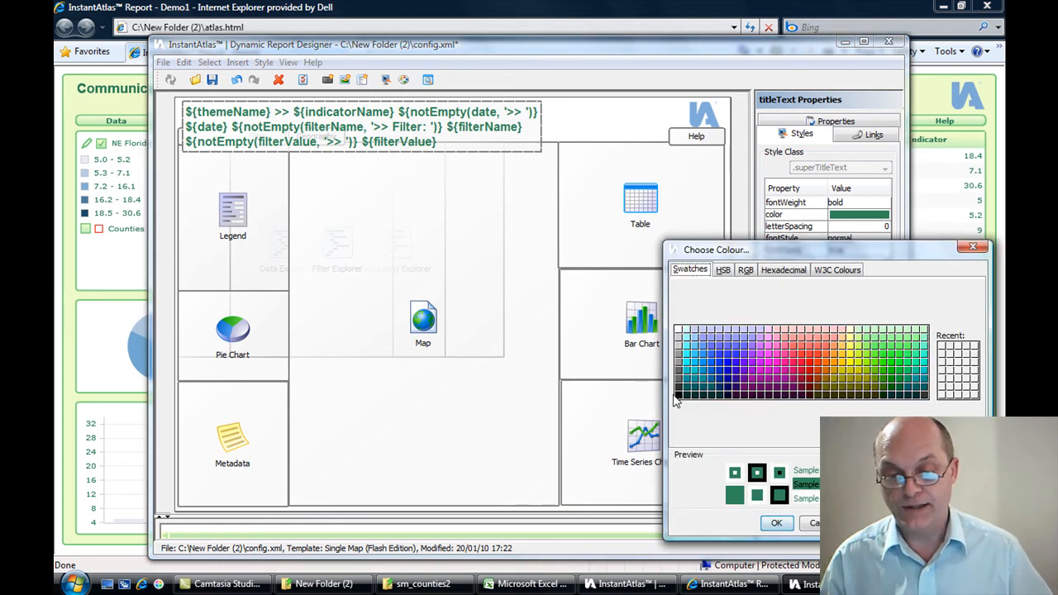
{"action": "left_click", "coordinate": [776, 522]}
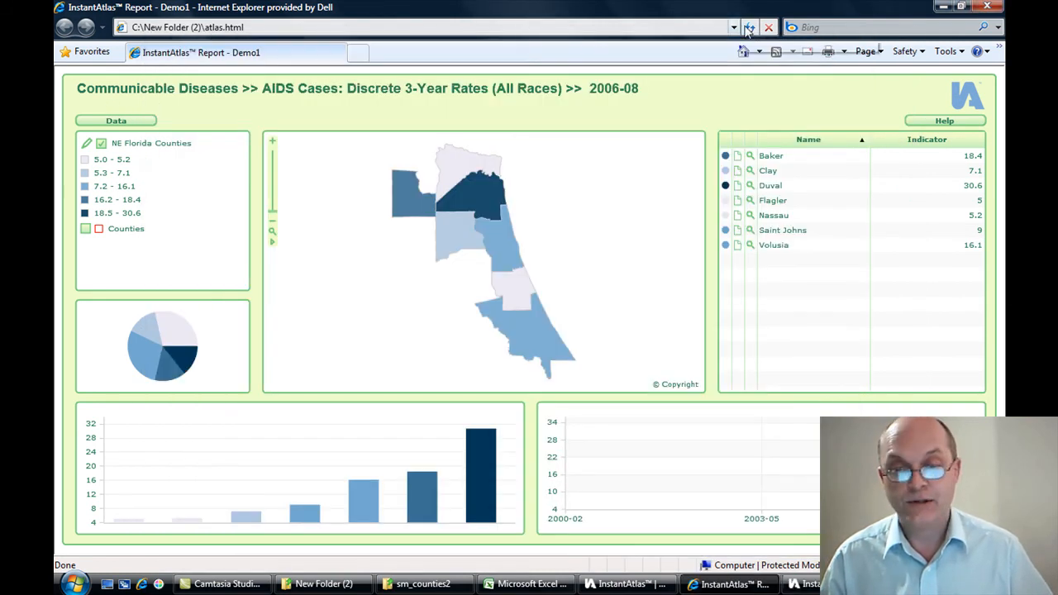
Step: Reload atlas.html in Internet Explorer and open the Data indicator list
{"action": "left_click", "coordinate": [749, 28]}
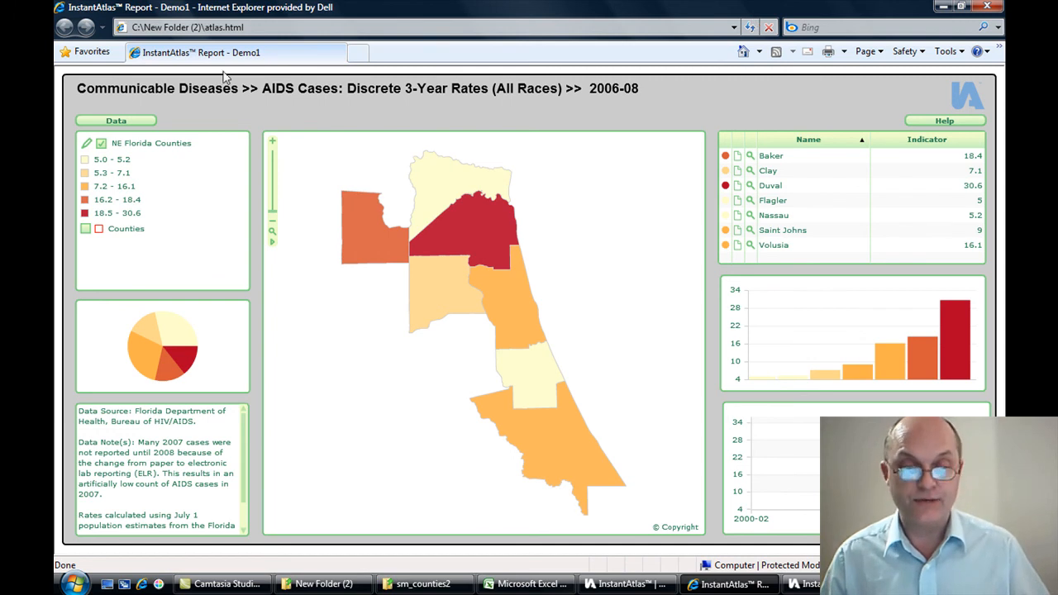
{"action": "left_click", "coordinate": [115, 121]}
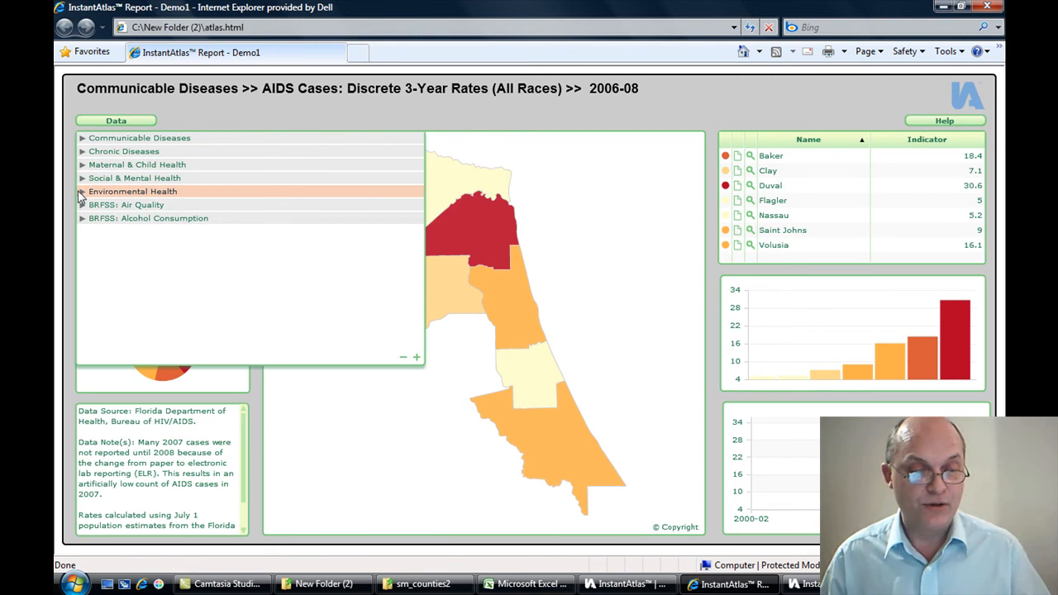
Step: Display Domestic Violence Cases for 2006-08 with the Counties boundary layer turned on
{"action": "left_click", "coordinate": [134, 178]}
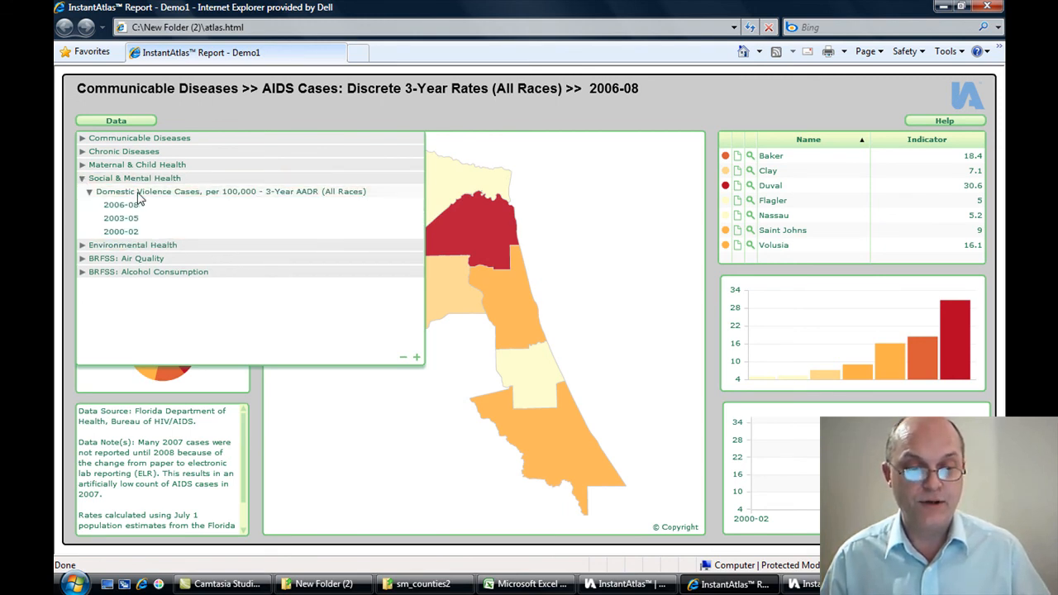
{"action": "left_click", "coordinate": [123, 204]}
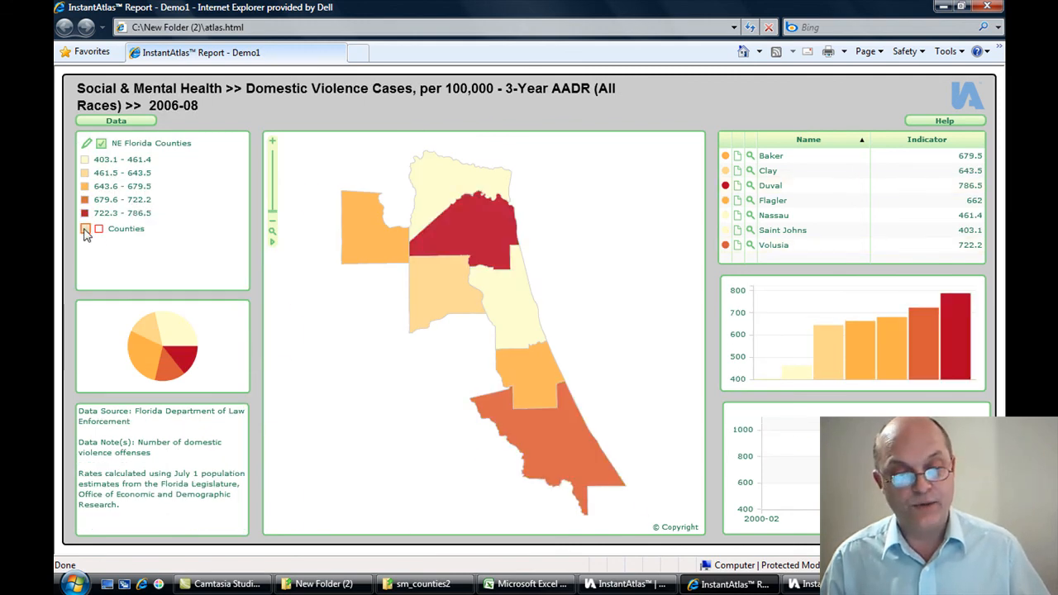
{"action": "left_click", "coordinate": [85, 229]}
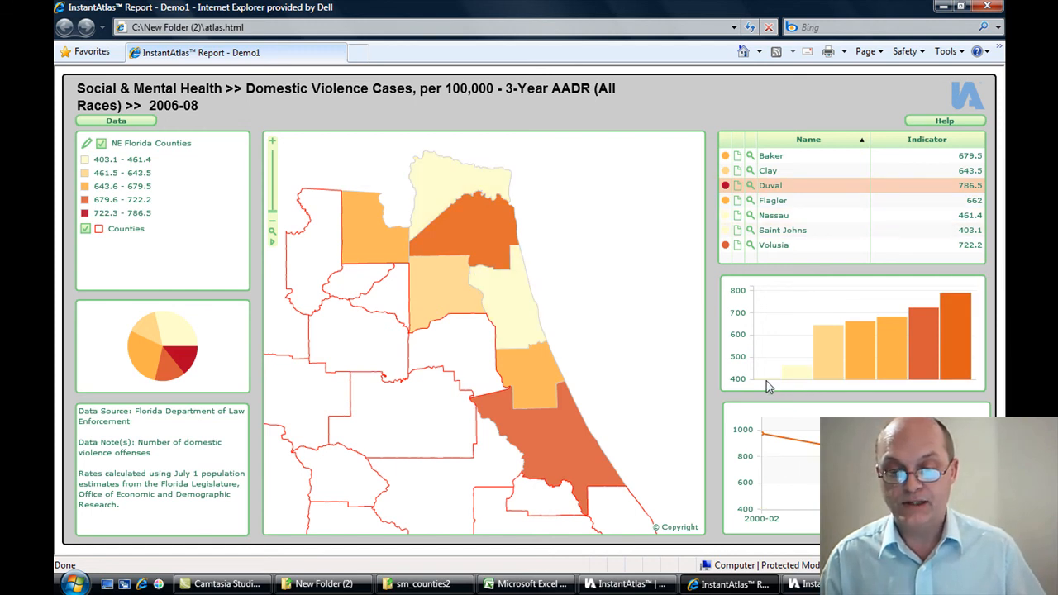
{"action": "mouse_move", "coordinate": [775, 382]}
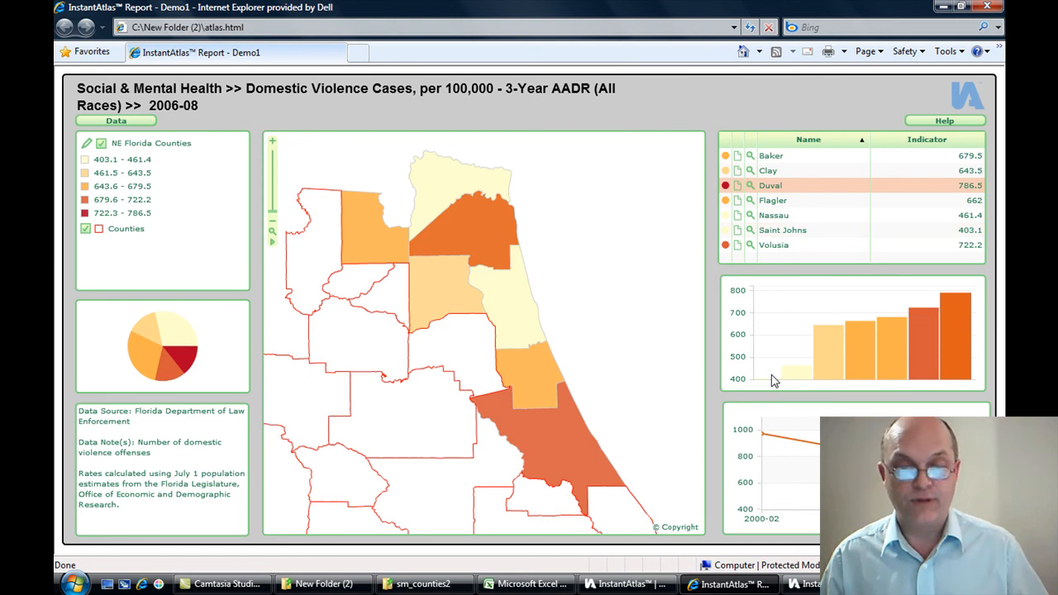